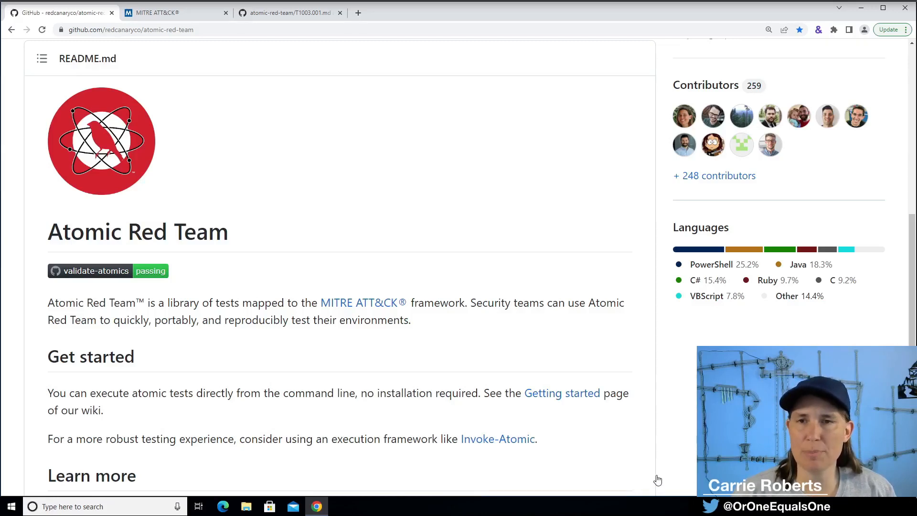
mouse_move(156, 247)
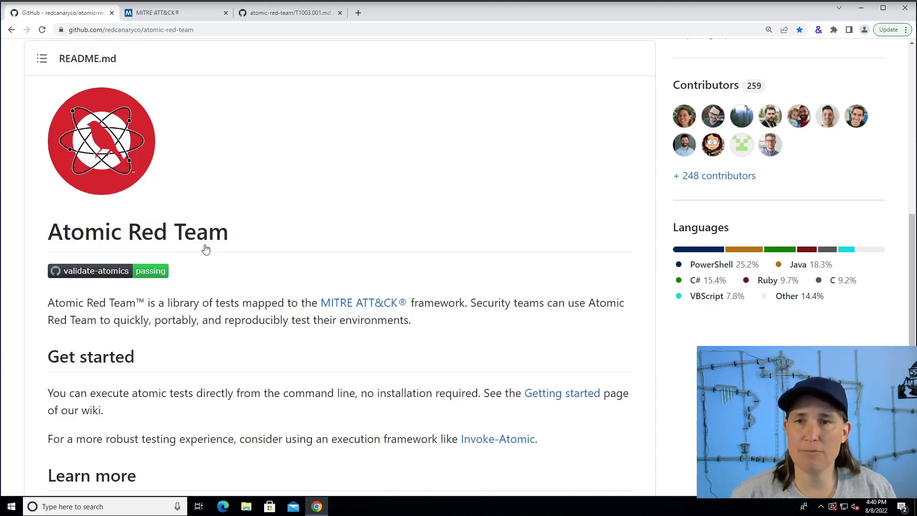
mouse_move(172, 244)
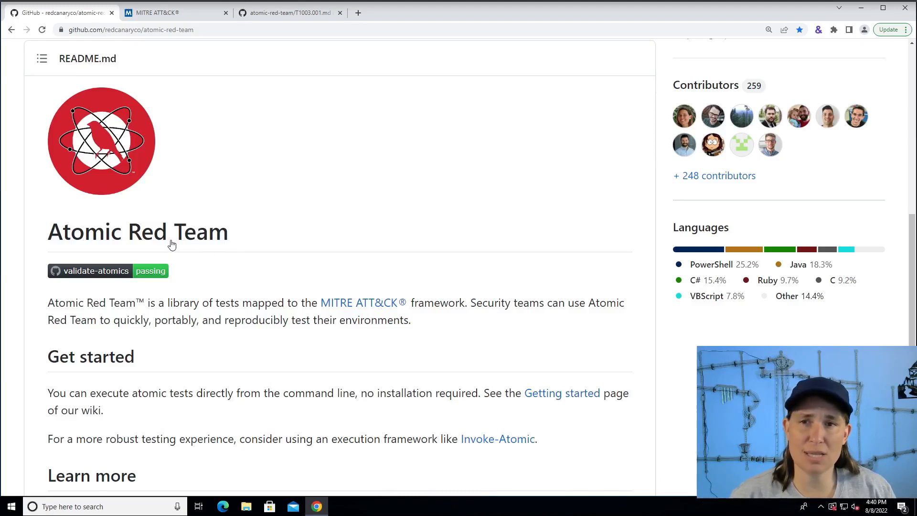
mouse_move(216, 245)
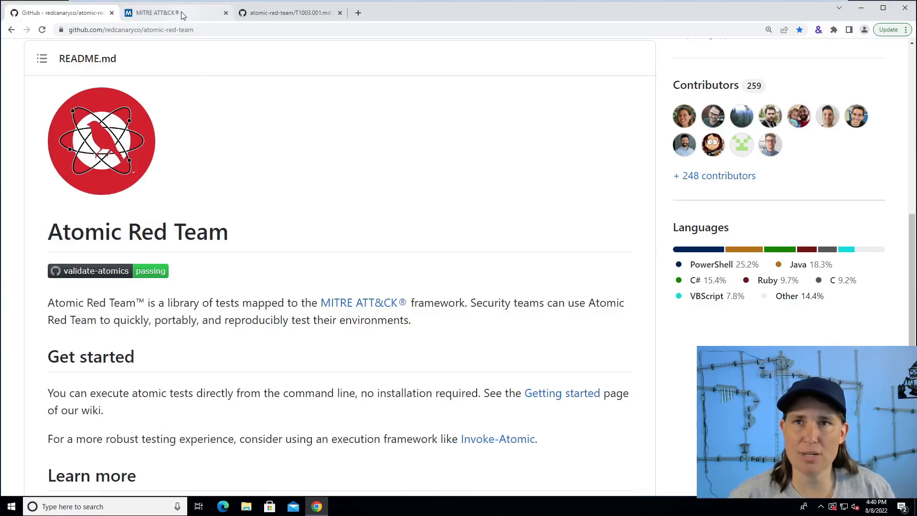
Scroll the MITRE ATT&CK home page down to Credential Access and OS Credential Dumping (T1003)
click(154, 13)
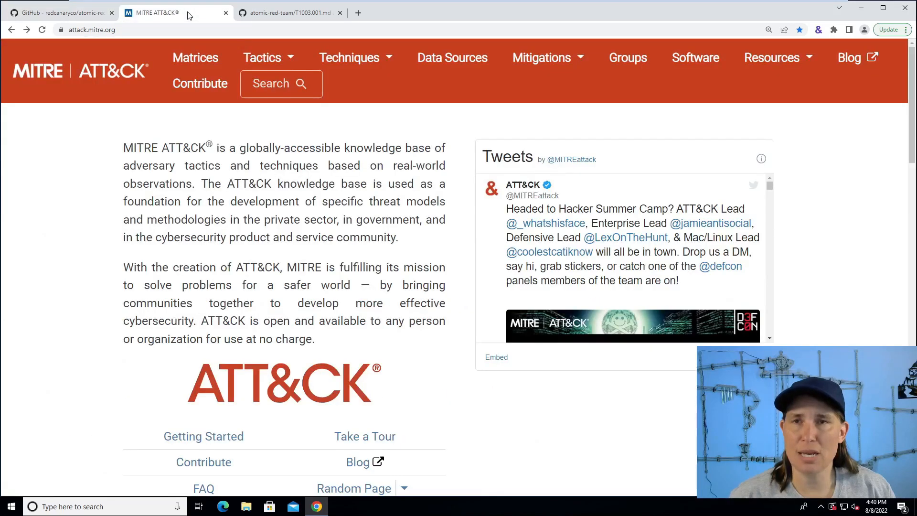
mouse_move(263, 408)
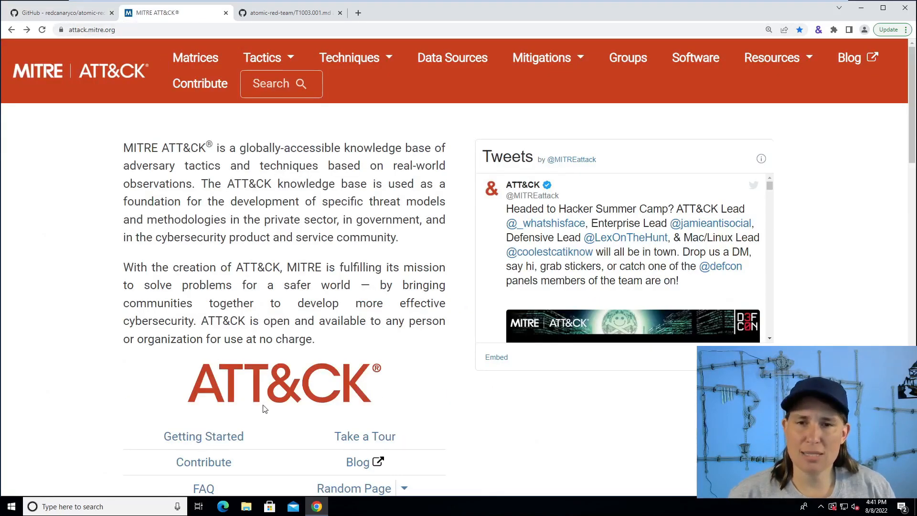
scroll(down, 3)
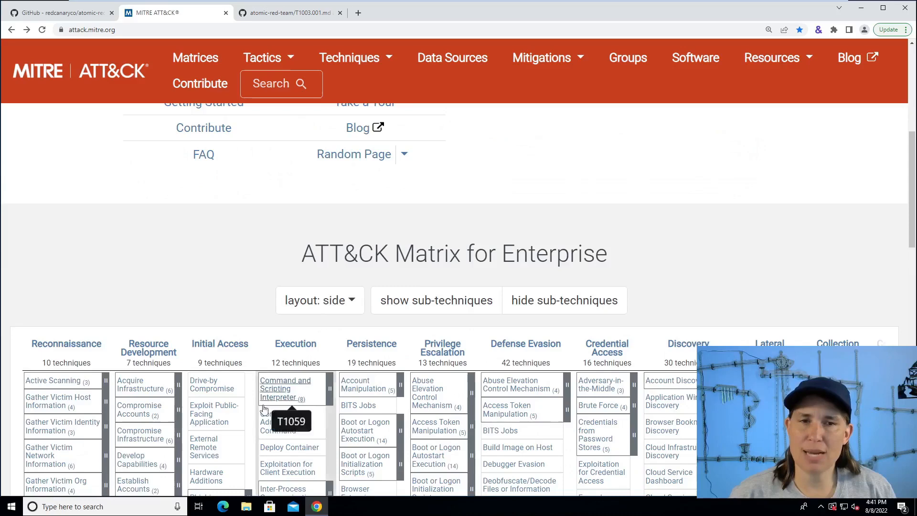
scroll(down, 3)
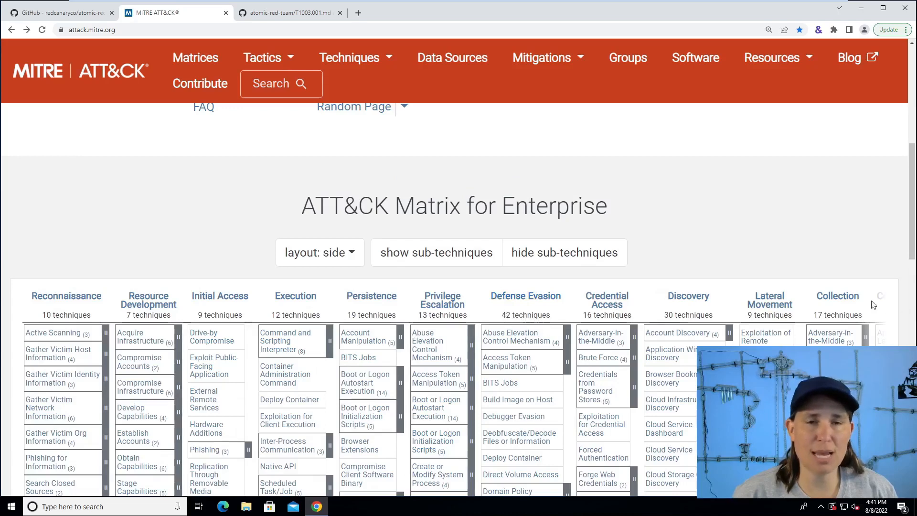
mouse_move(517, 399)
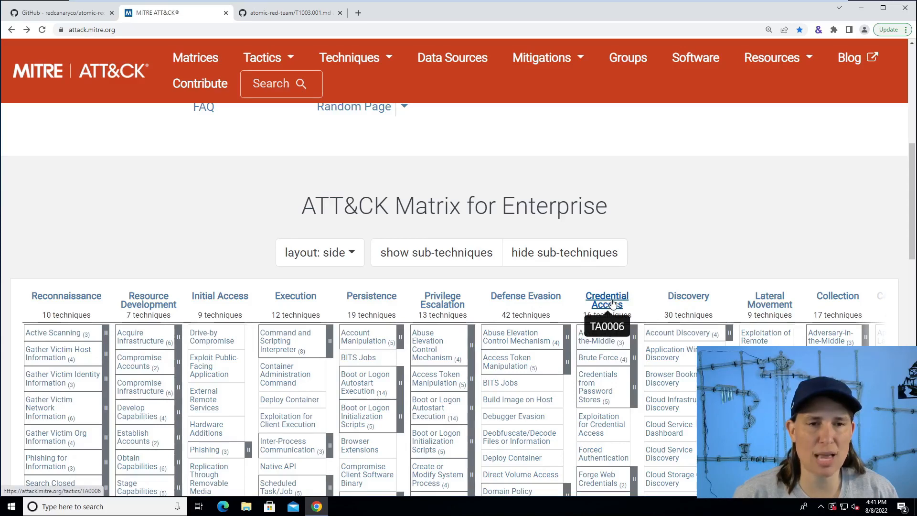
scroll(down, 3)
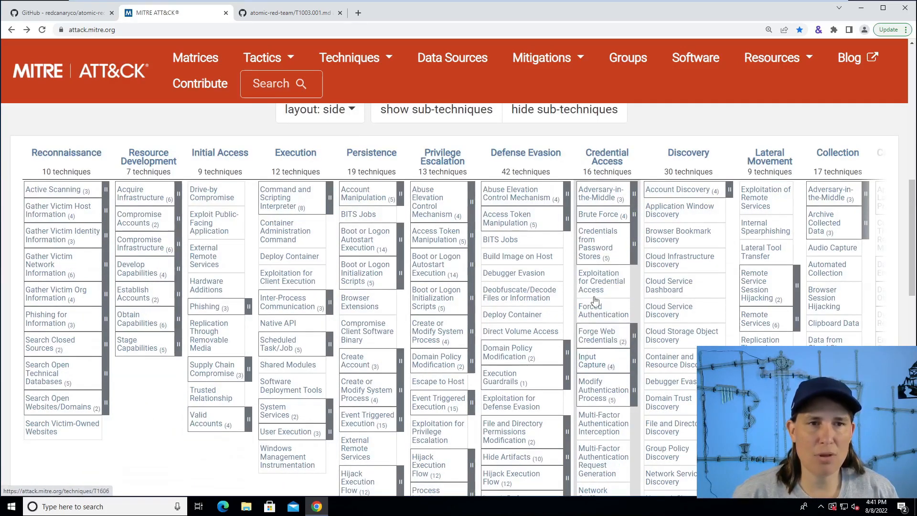
scroll(down, 3)
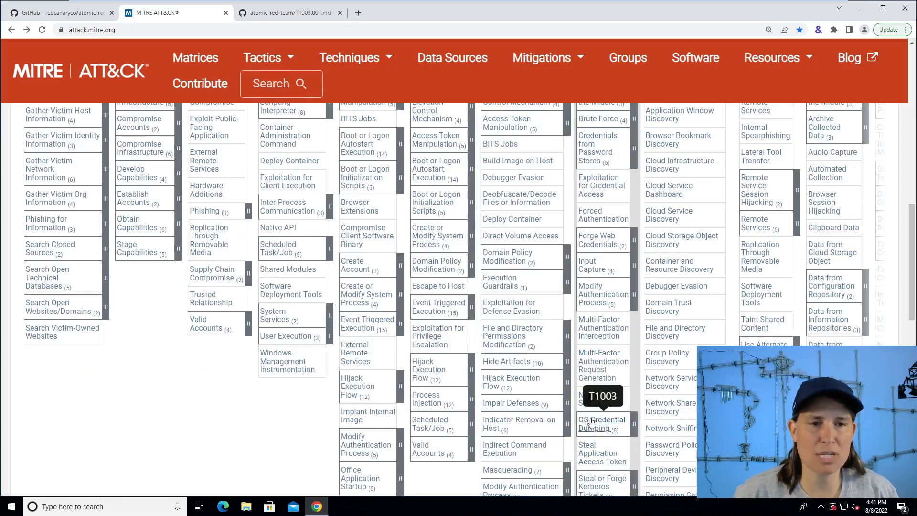
Go from OS Credential Dumping to LSASS Memory (T1003.001) and highlight the LSASS service name
click(601, 423)
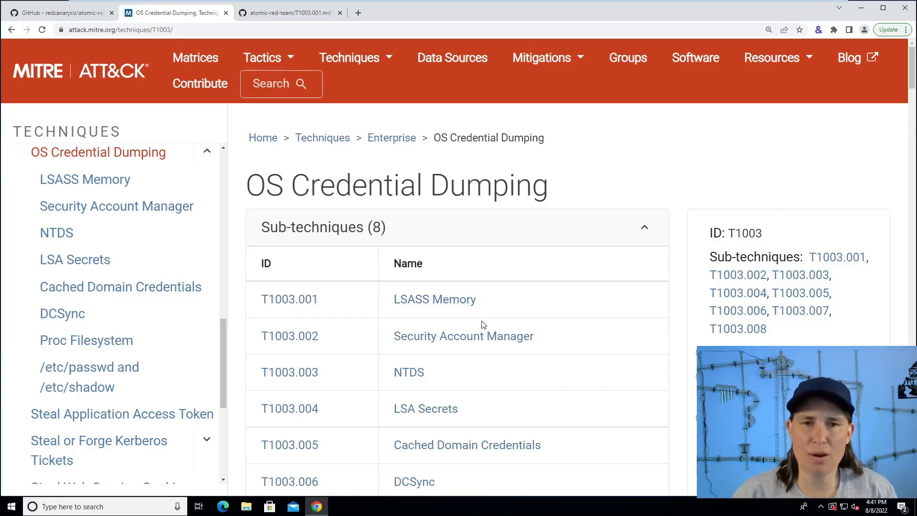
scroll(down, 3)
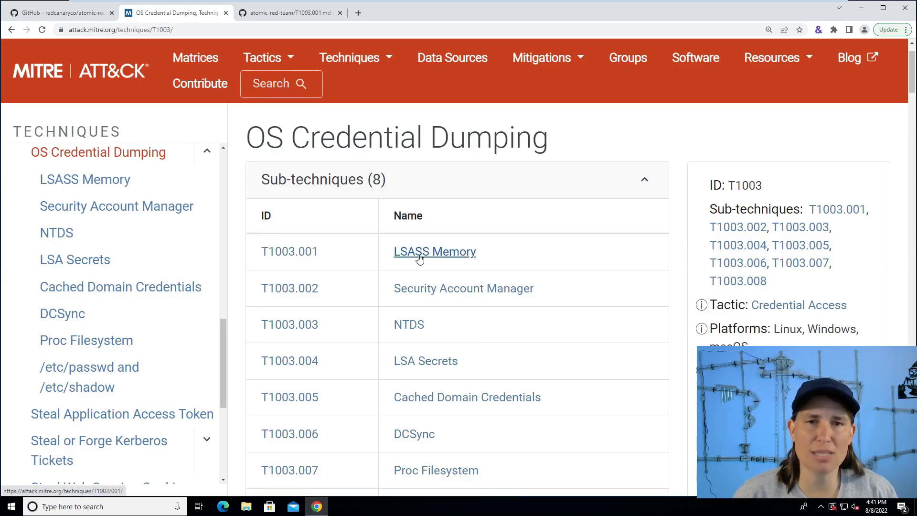
click(435, 251)
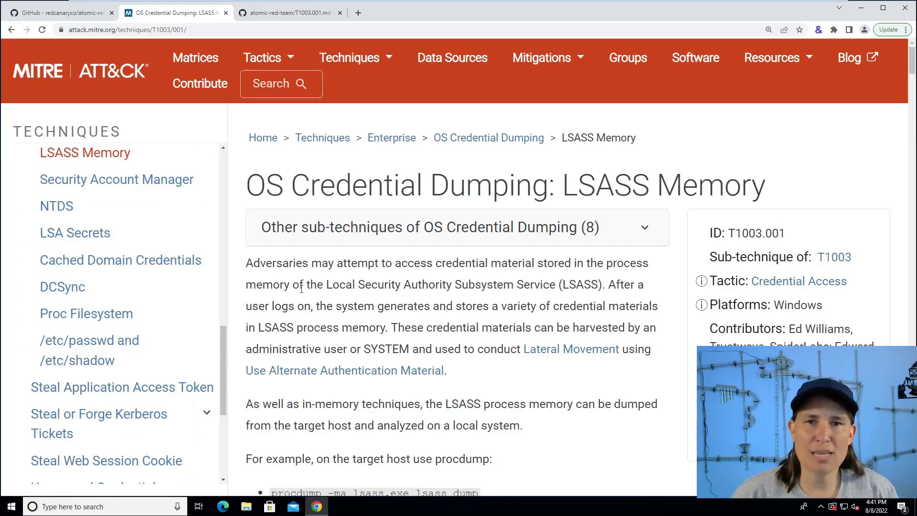
drag(325, 284, 504, 284)
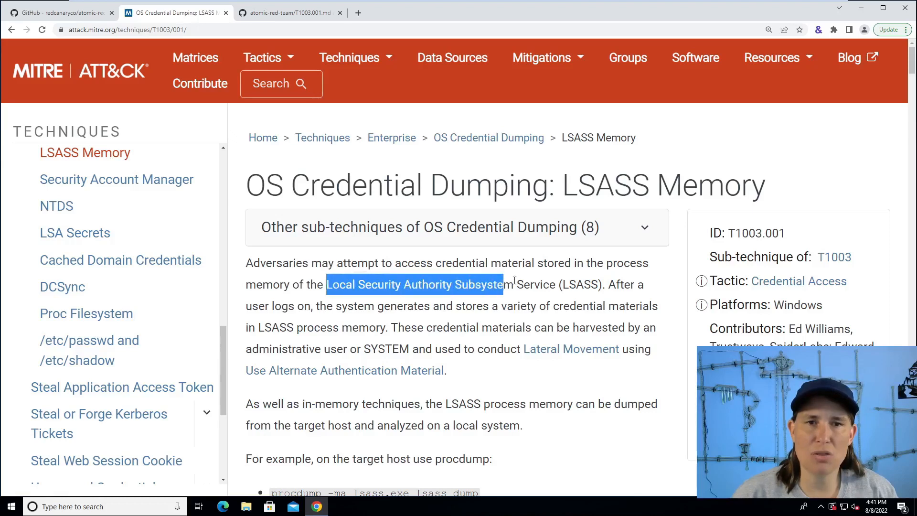
drag(502, 284, 553, 284)
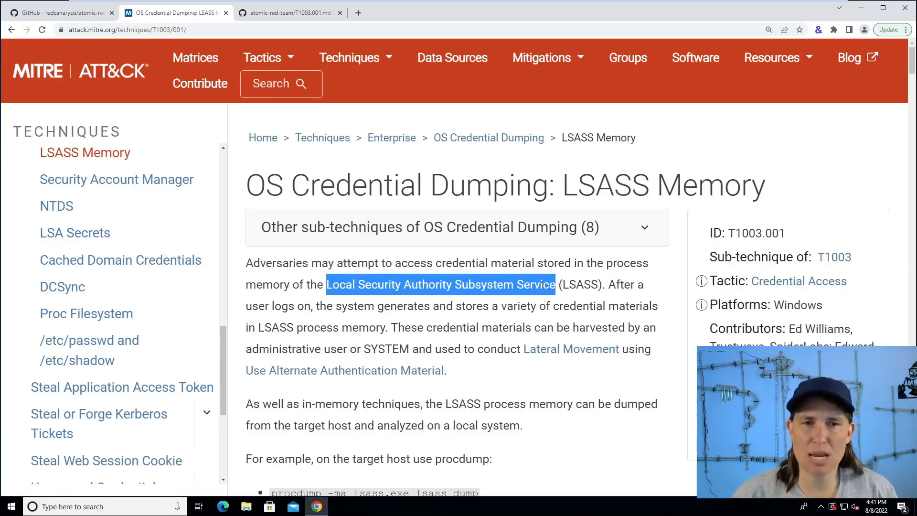
mouse_move(516, 300)
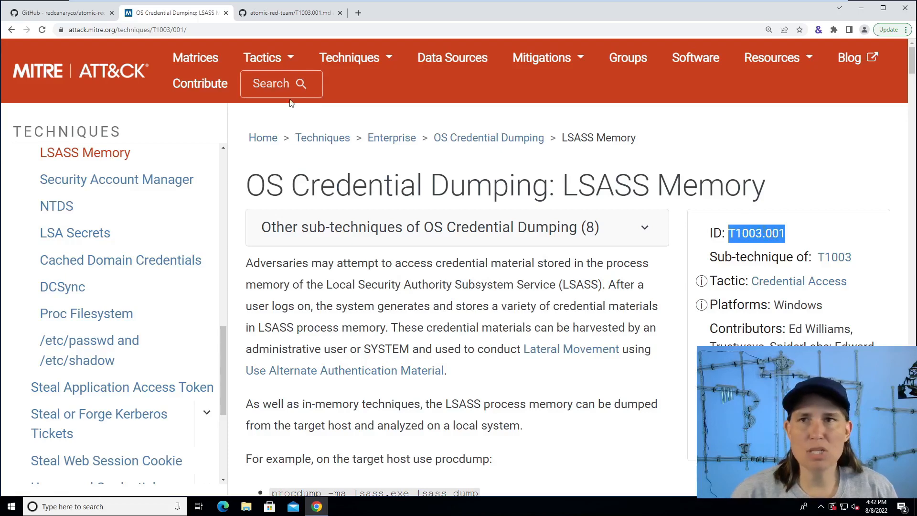
On GitHub, browse atomics > T1003.001 and open T1003.001.md
click(58, 12)
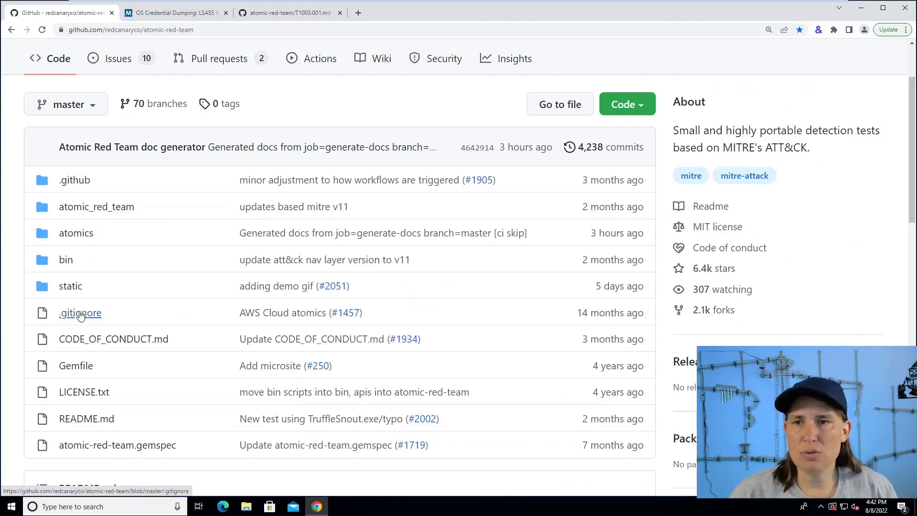
mouse_move(75, 233)
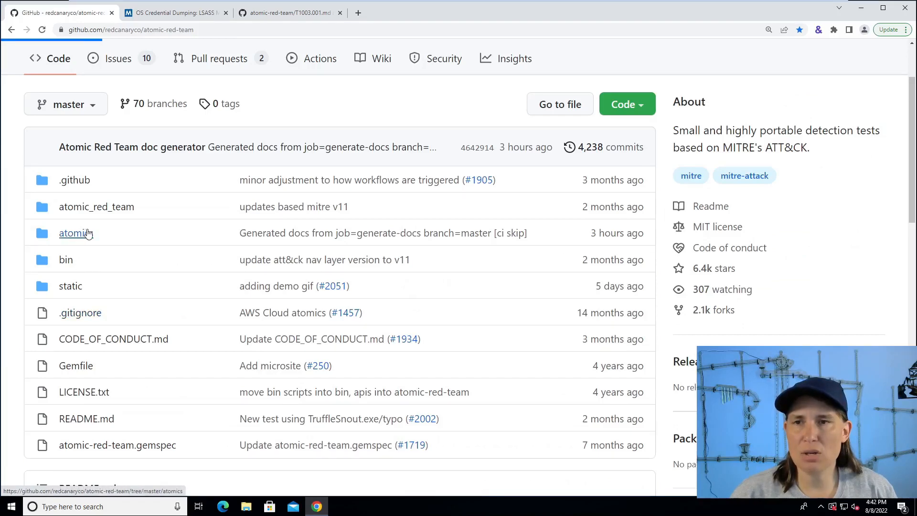
click(76, 232)
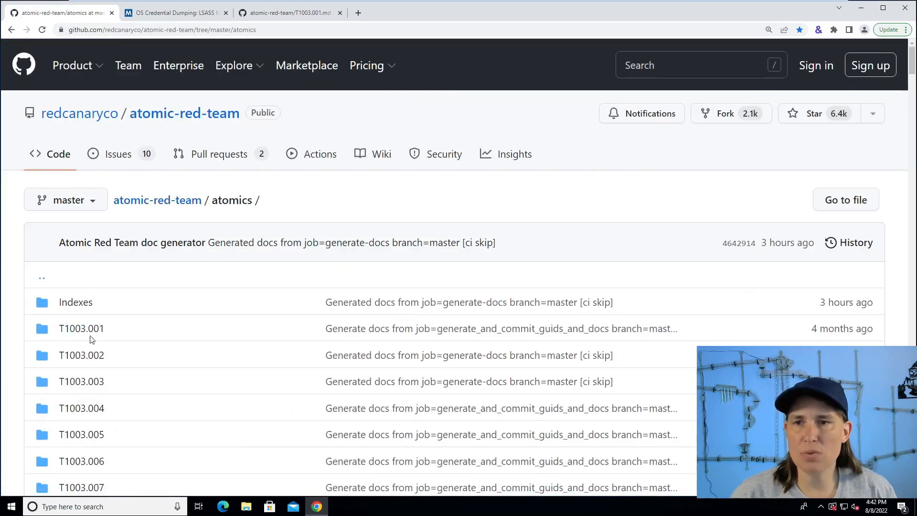
click(82, 328)
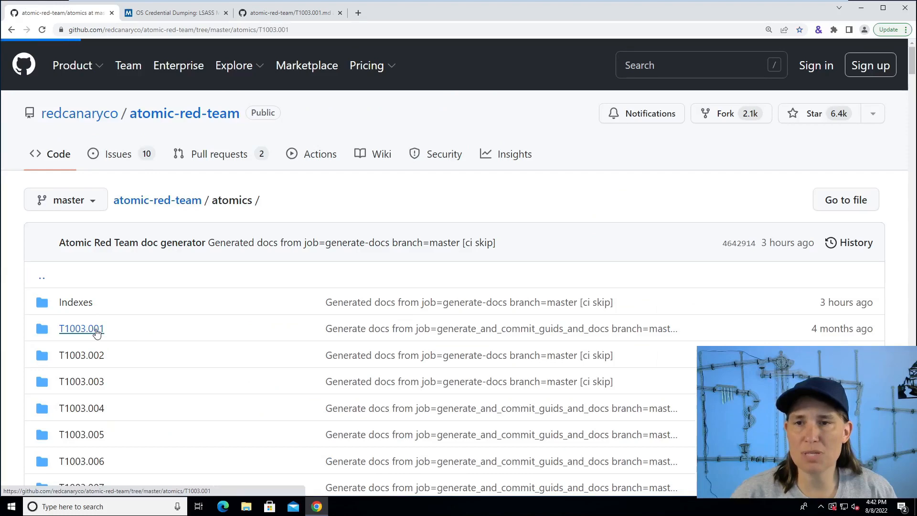
click(81, 329)
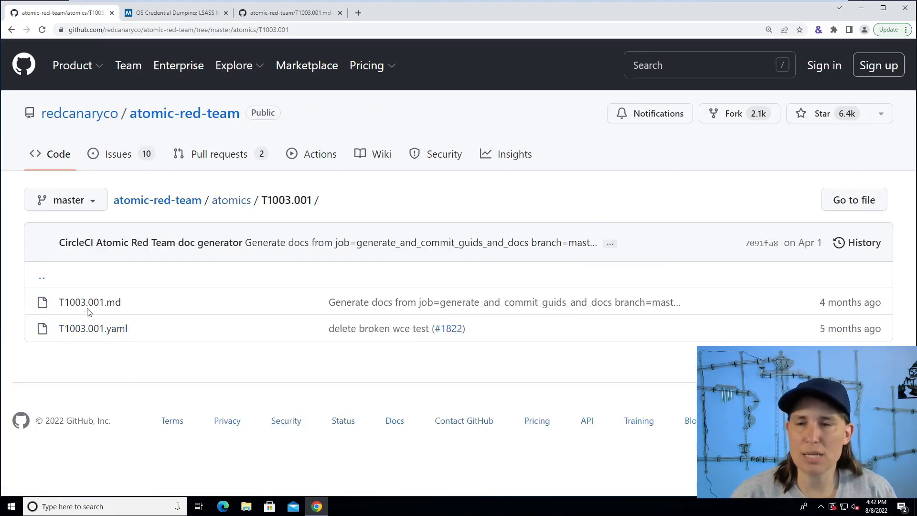
click(89, 302)
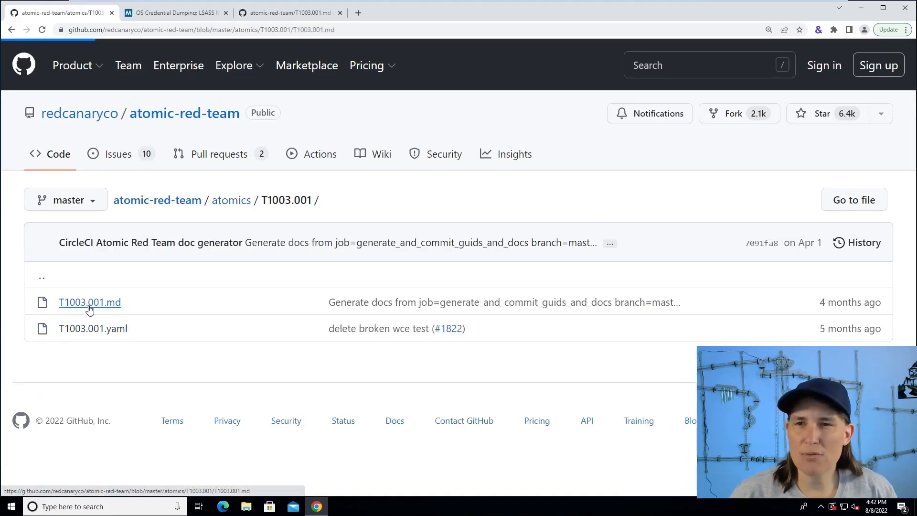
Scroll the T1003.001.md Atomic Tests list and jump to Test #3, direct syscalls and API unhooking
click(90, 302)
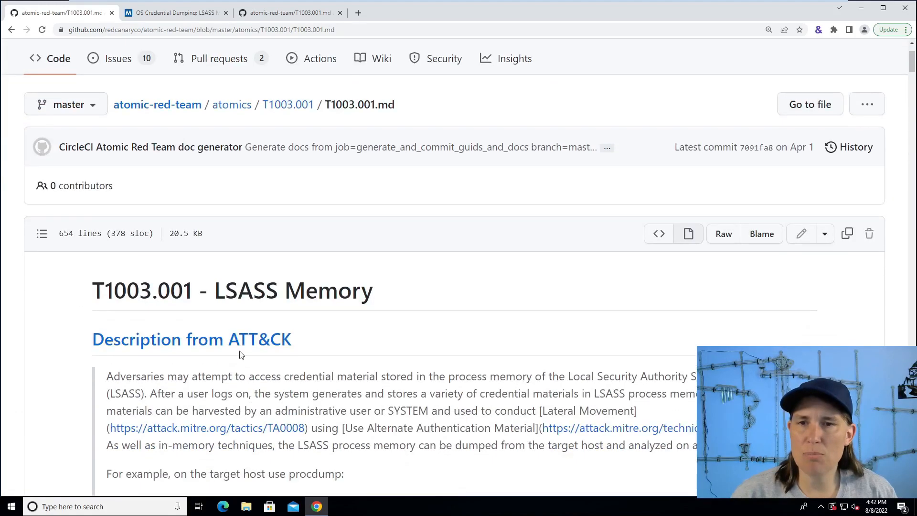
scroll(down, 3)
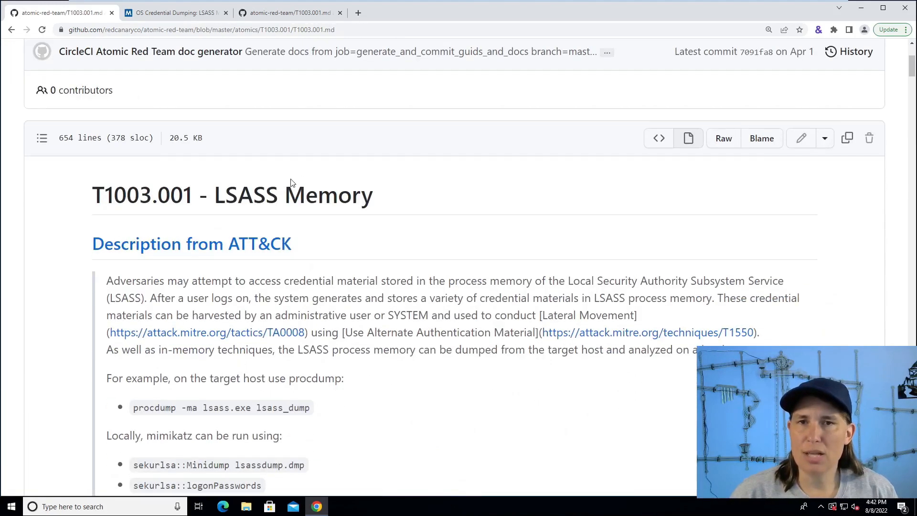
scroll(down, 3)
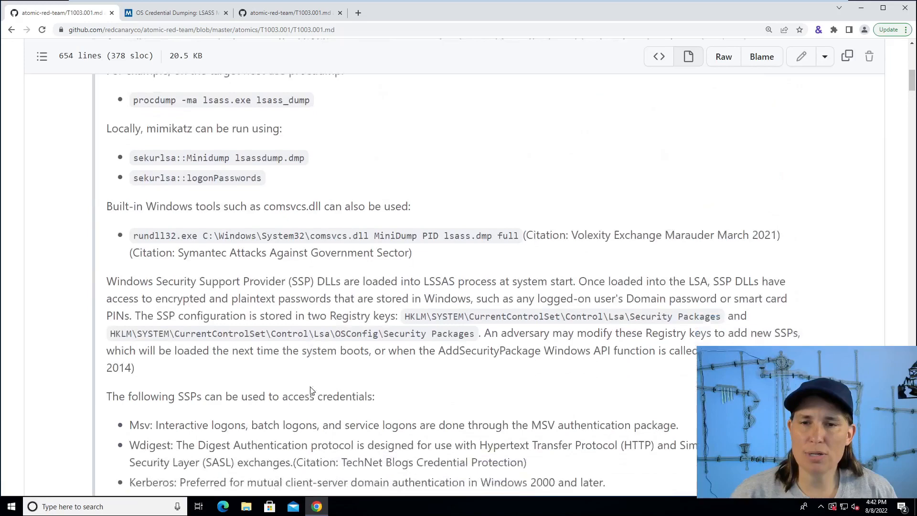
scroll(down, 3)
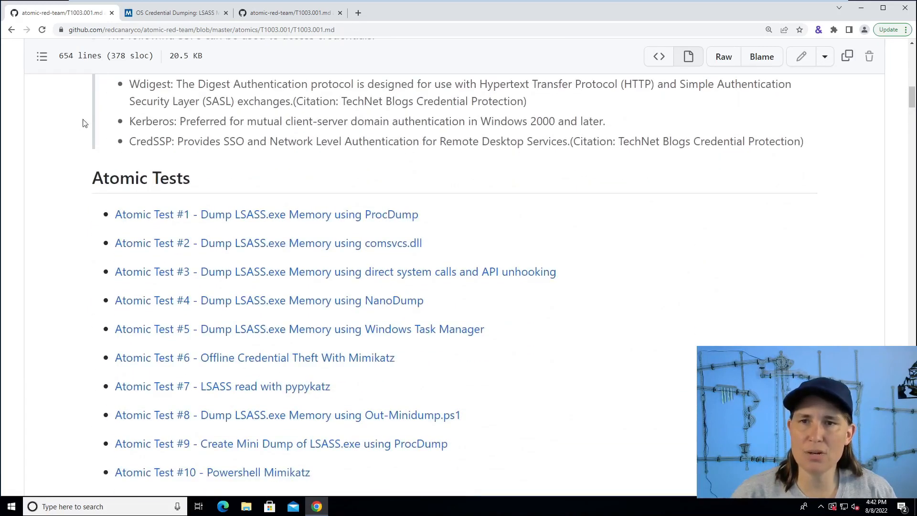
scroll(down, 3)
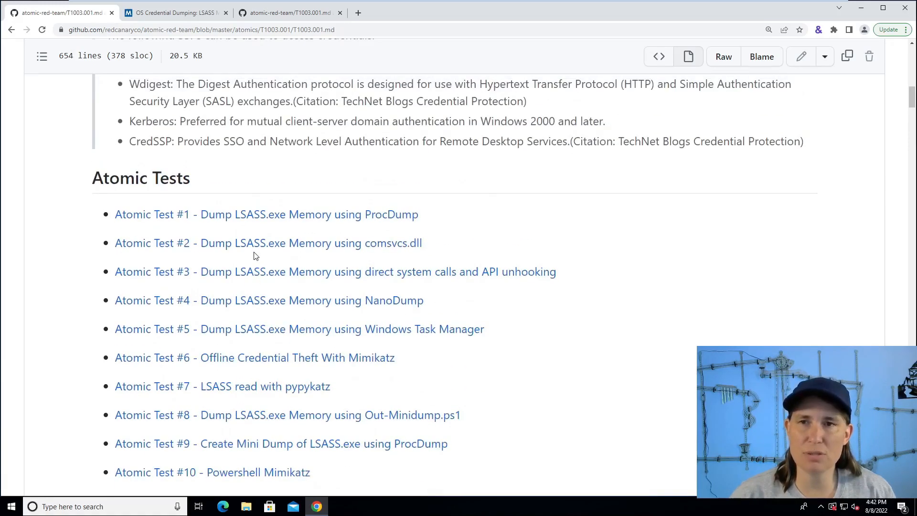
mouse_move(261, 261)
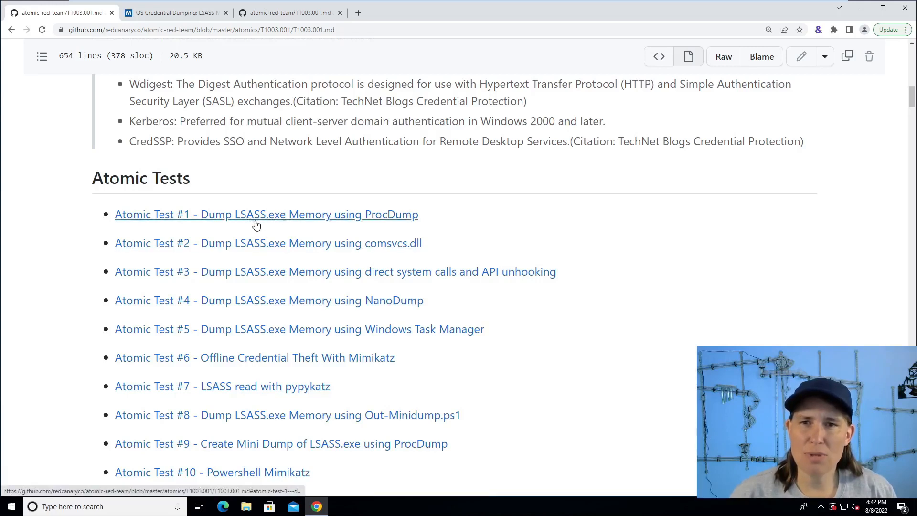
mouse_move(253, 291)
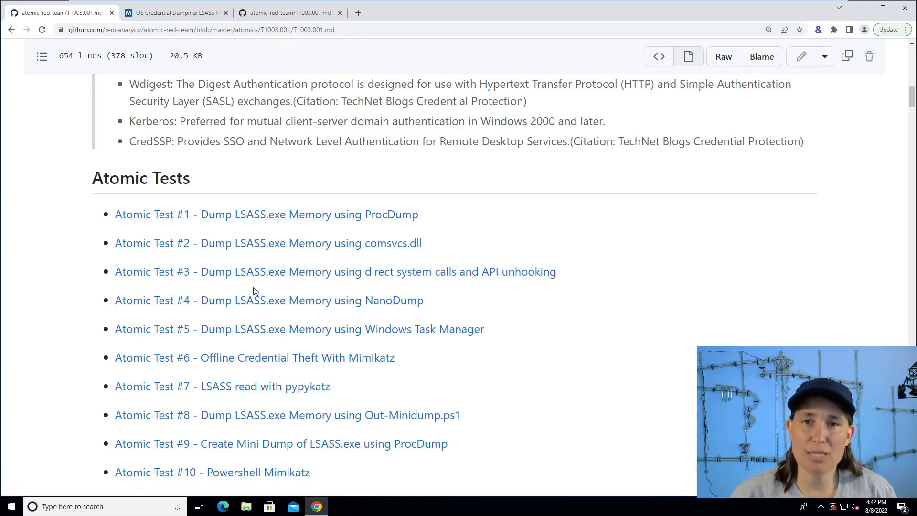
mouse_move(259, 271)
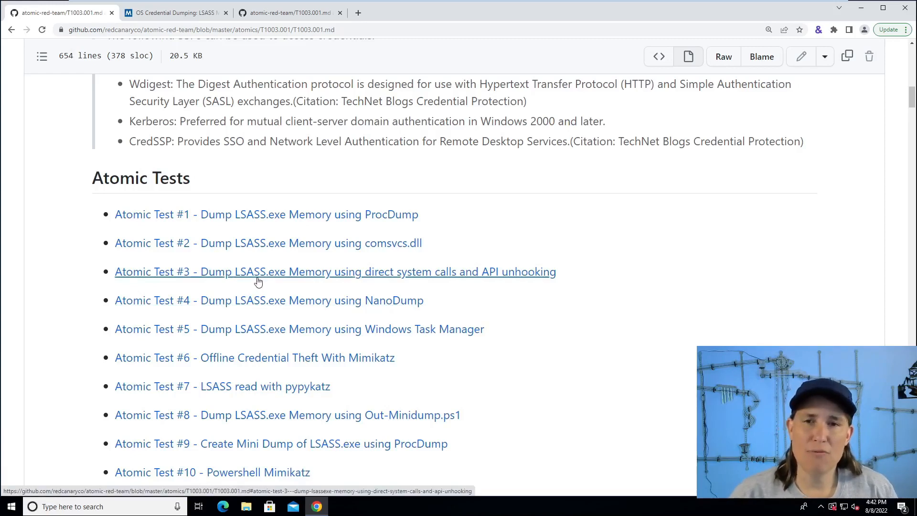
mouse_move(245, 292)
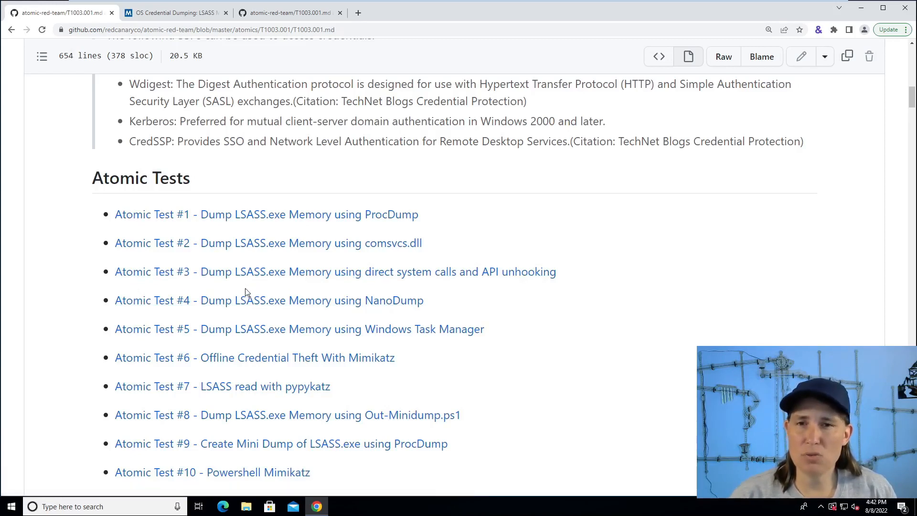
mouse_move(440, 272)
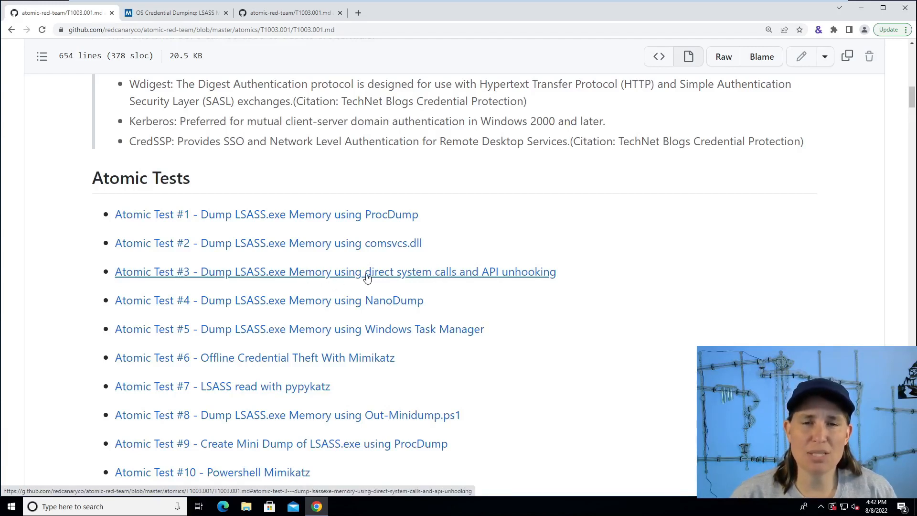
mouse_move(452, 280)
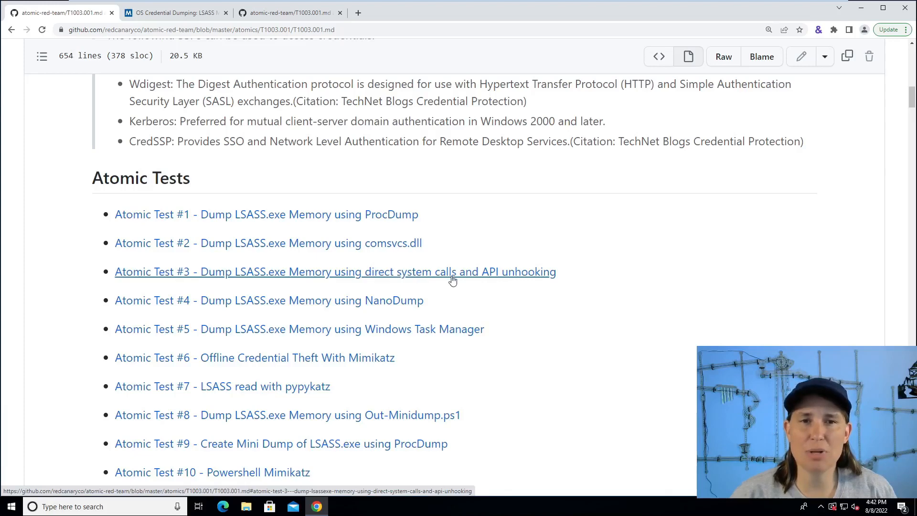
click(336, 272)
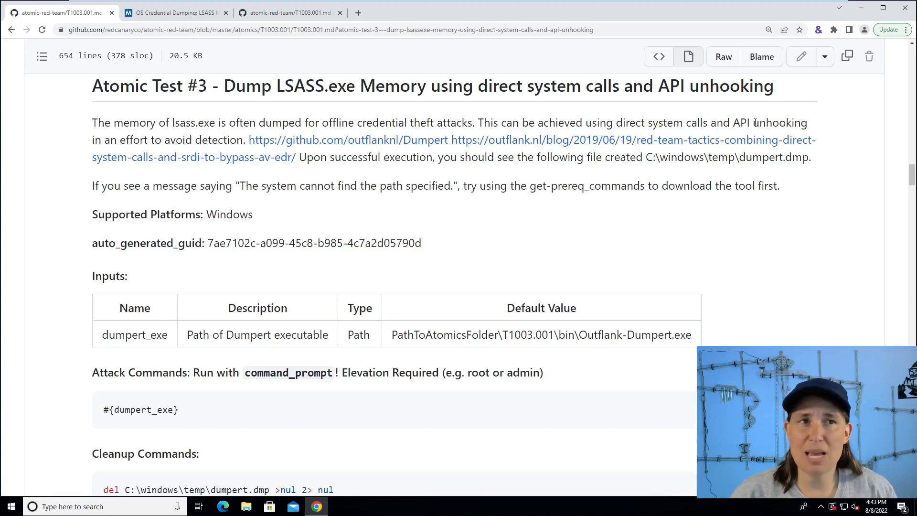
double_click(771, 123)
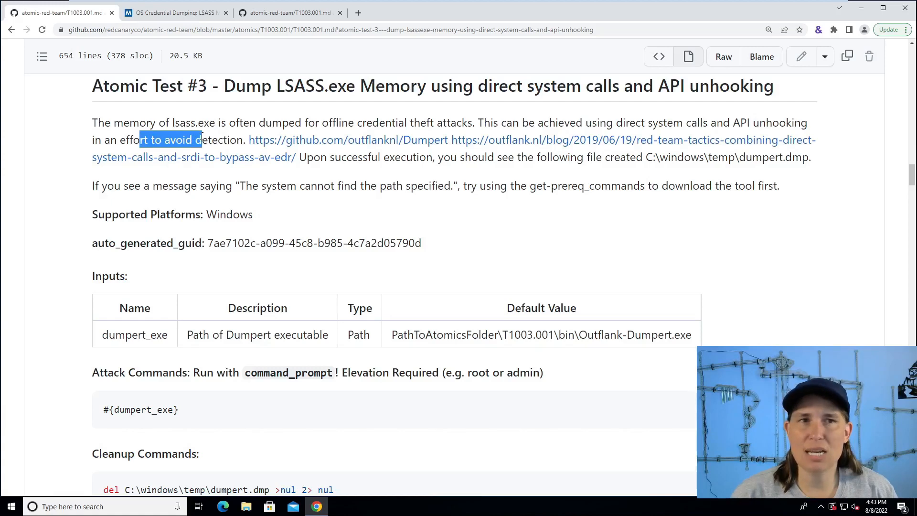
mouse_move(481, 149)
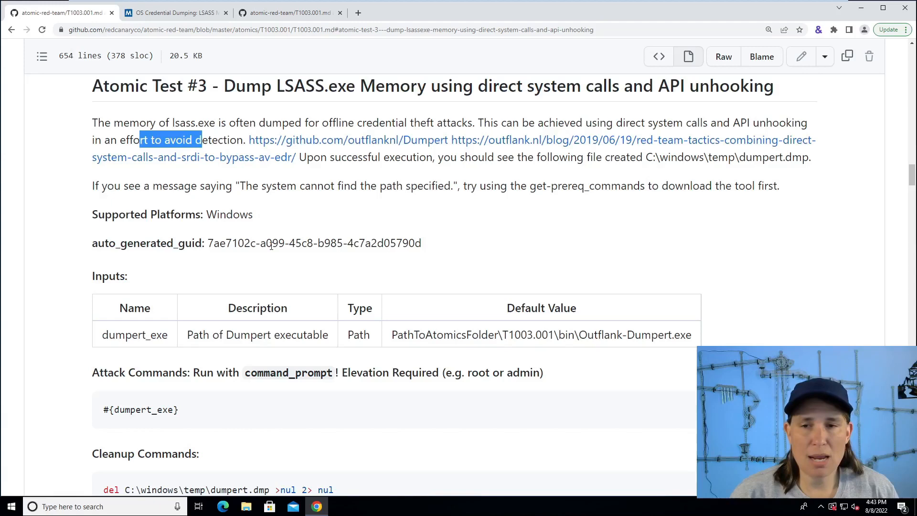
mouse_move(261, 287)
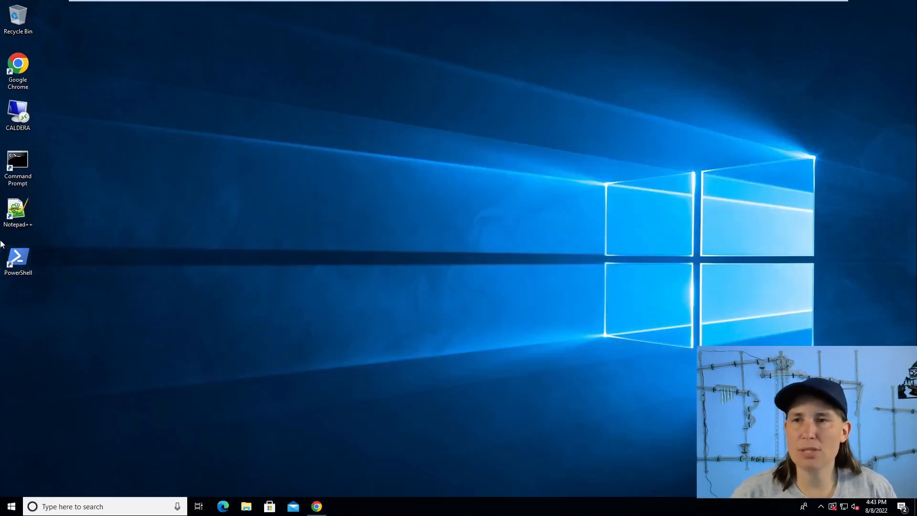
Launch PowerShell from its desktop shortcut
double_click(17, 258)
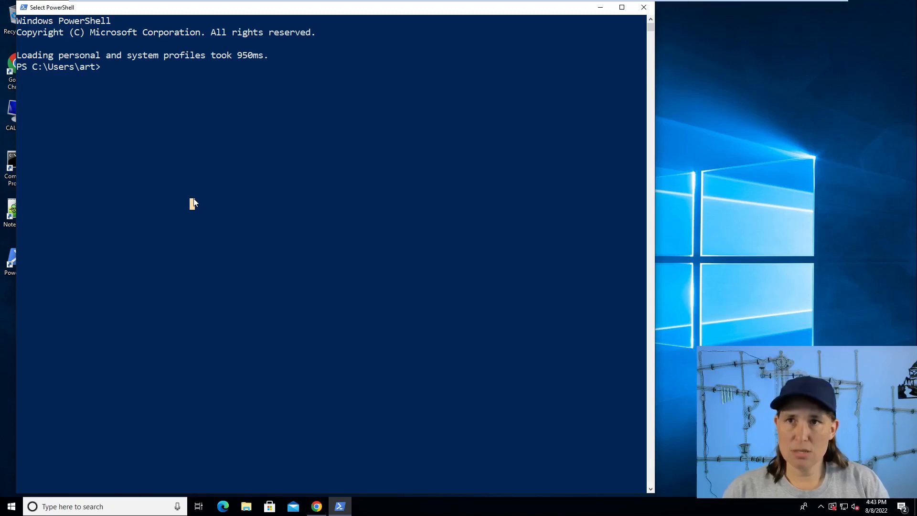
Run Invoke-AtomicTest T1003.001 -ShowDetailsBrief to list the twelve tests
text(Invoke)
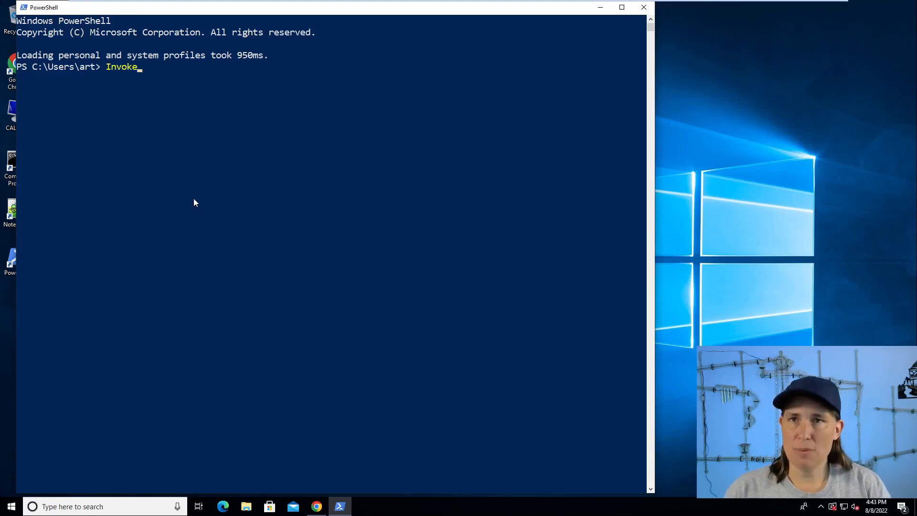
text(-Ato)
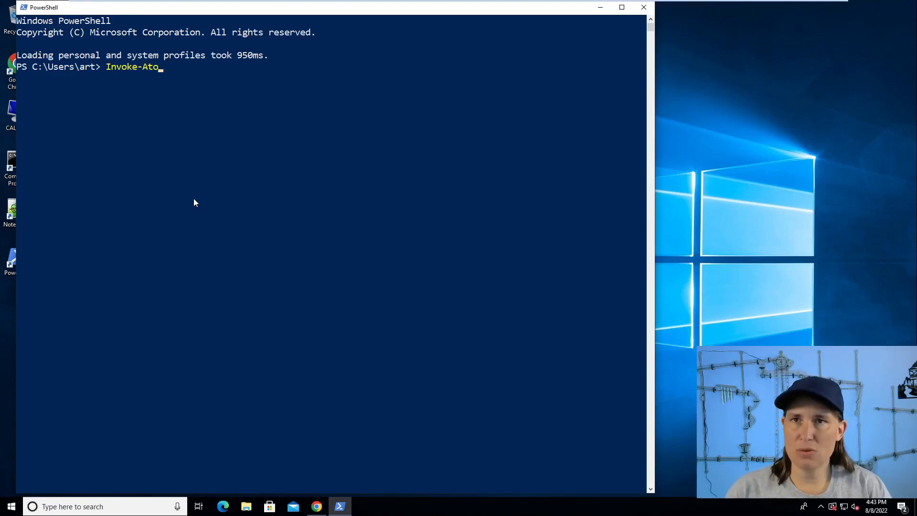
text(mic)
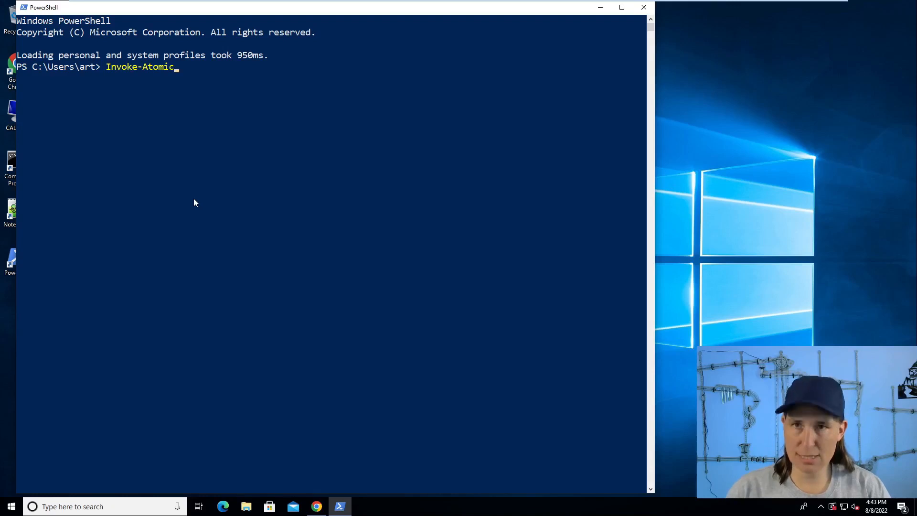
text(Test T1003.001 -ShowDetailsBrief)
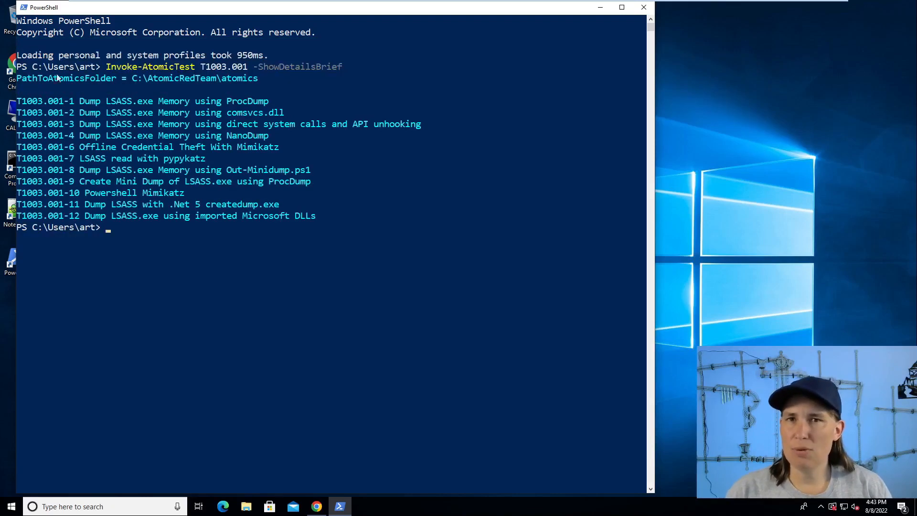
drag(117, 124, 289, 123)
text(Invoke-AtomicTest T1003.001 -te)
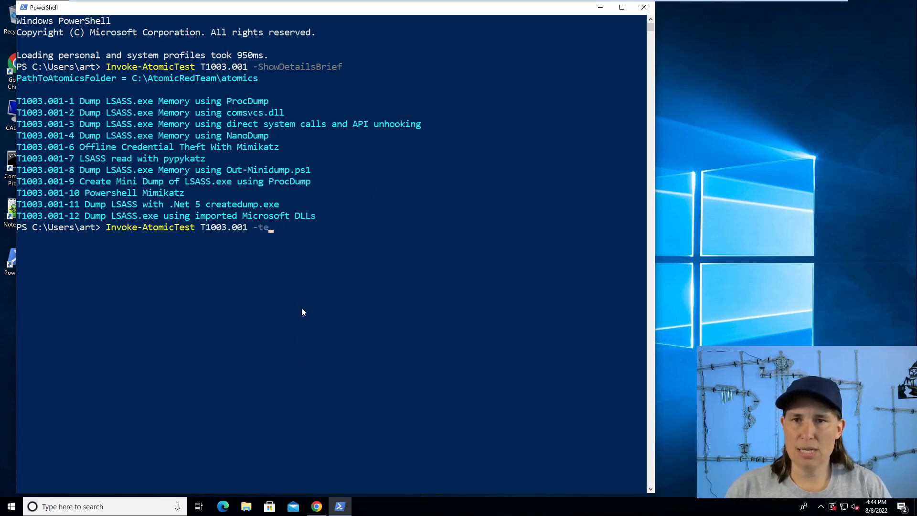
Run Invoke-AtomicTest T1003.001 -TestNumbers 3 -CheckPrereqs
text(stNumbers 3)
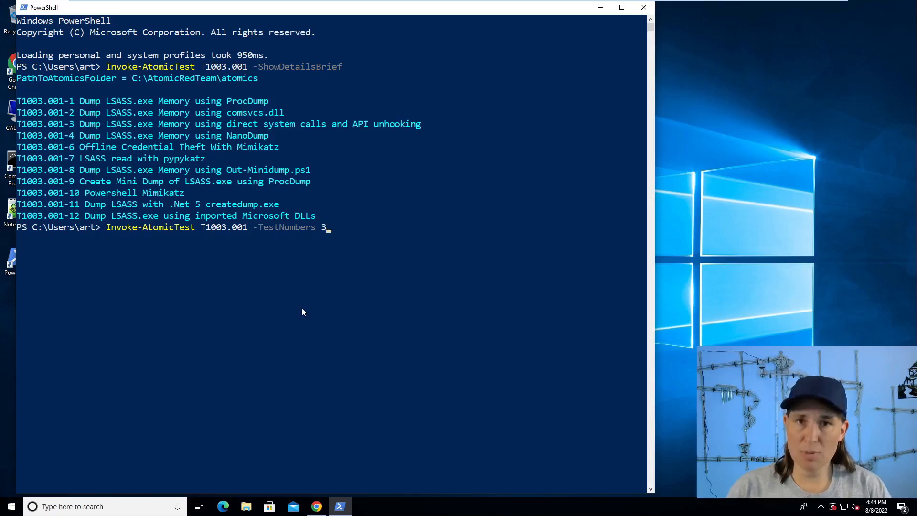
text(-che)
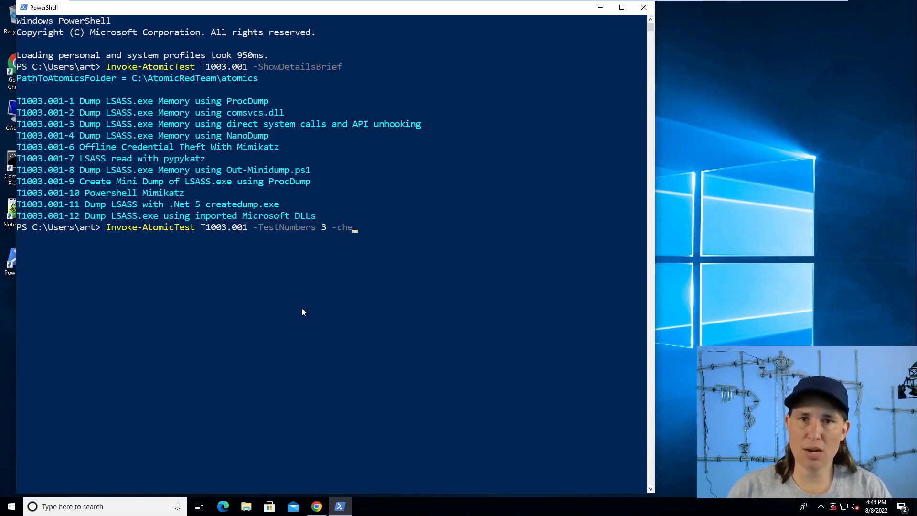
text(CheckPrereqs)
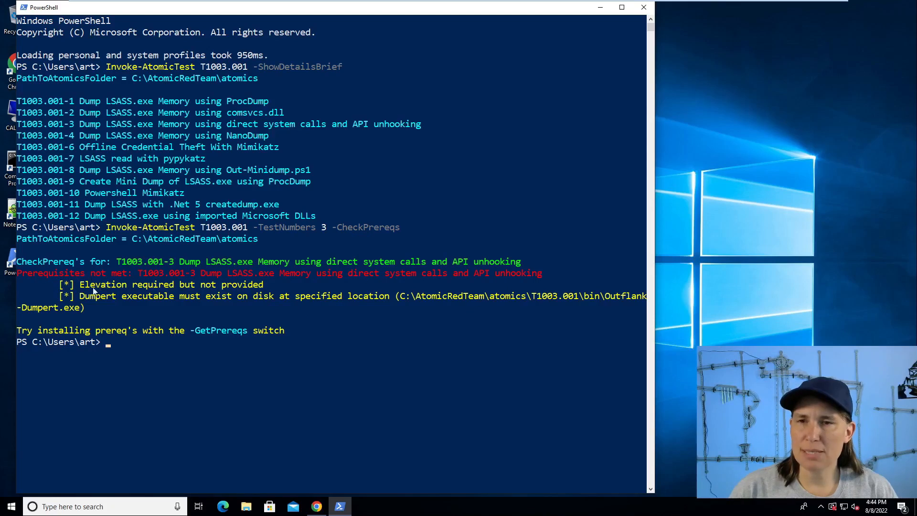
mouse_move(263, 295)
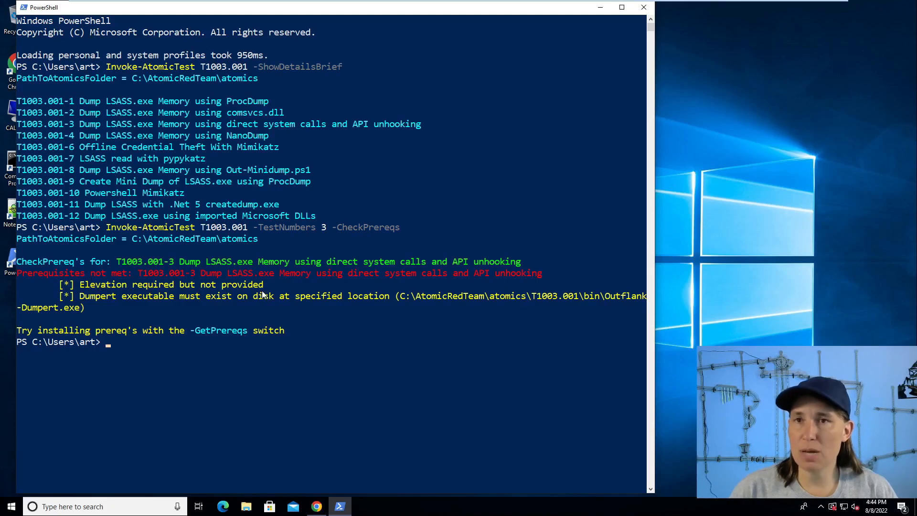
mouse_move(244, 247)
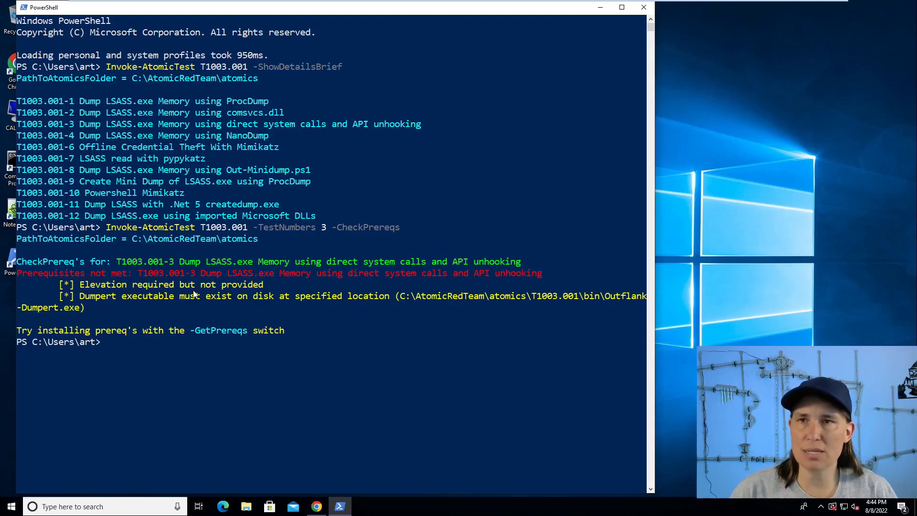
mouse_move(135, 312)
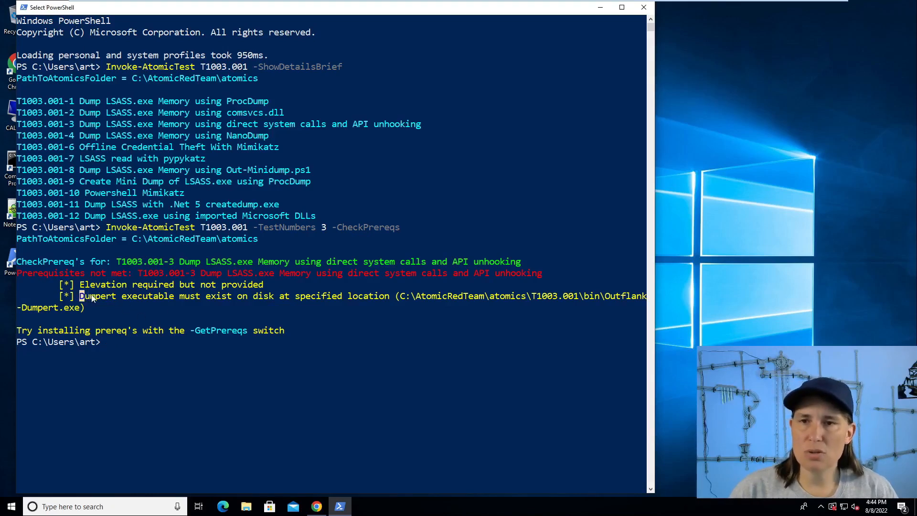
Highlight the missing Dumpert executable path and recall the test 3 CheckPrereqs command
double_click(97, 295)
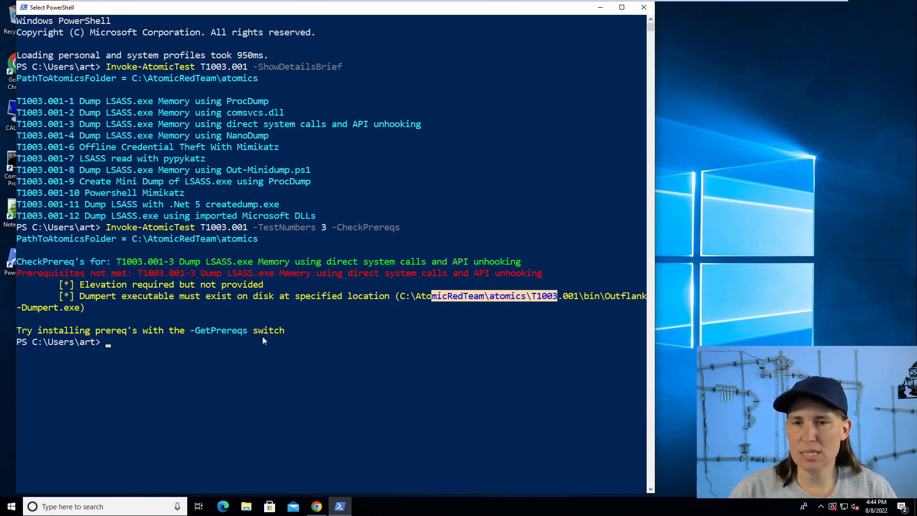
text(Invoke-AtomicTest T1003.001 -TestNumbers 3 -CheckPrereqs)
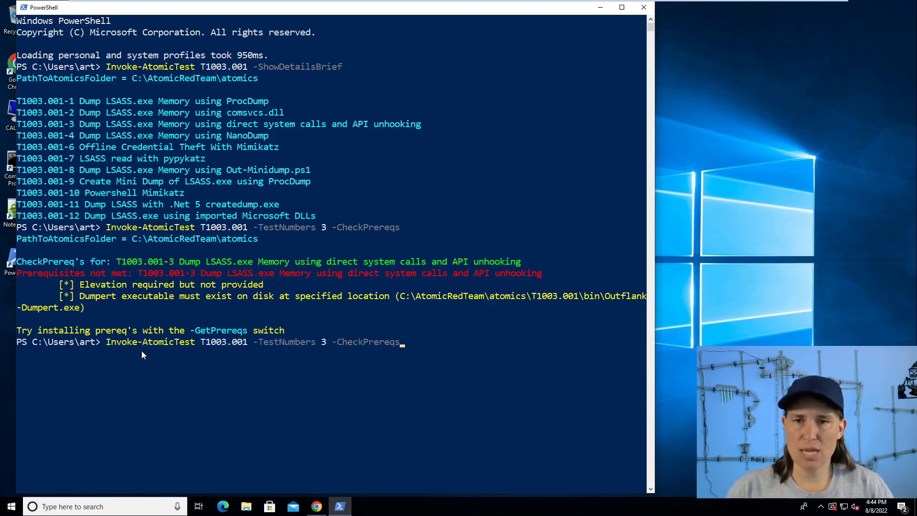
Change the recalled command to -GetPrereqs to download the Dumpert executable
key(Backspace)
text(Get)
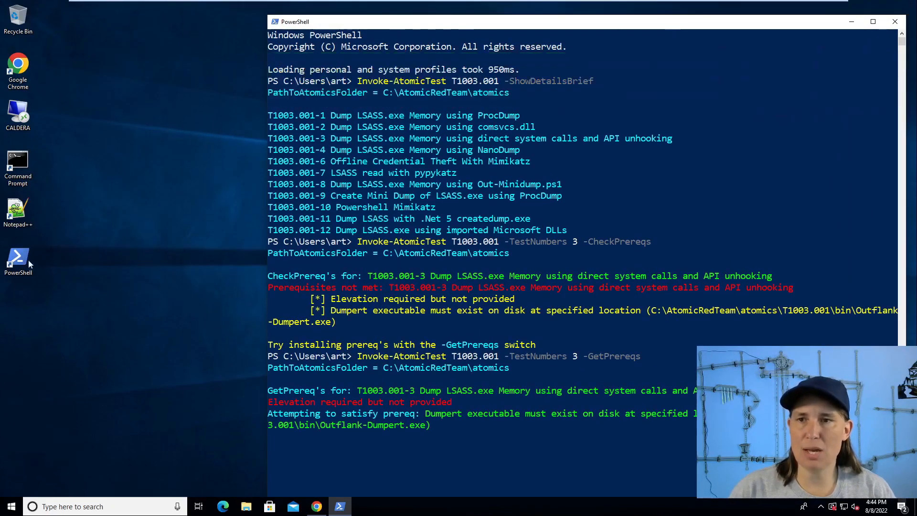
Run the desktop PowerShell shortcut as administrator, approve UAC, and focus the new window
right_click(18, 259)
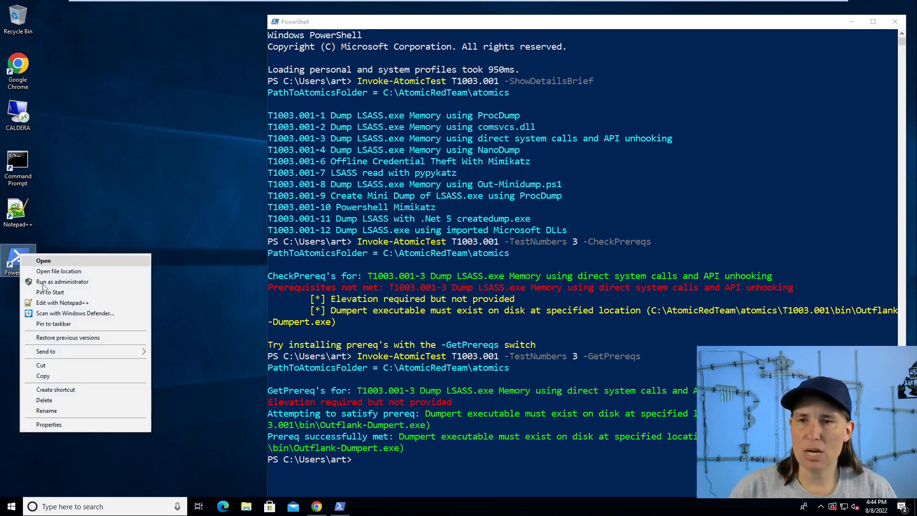
click(62, 281)
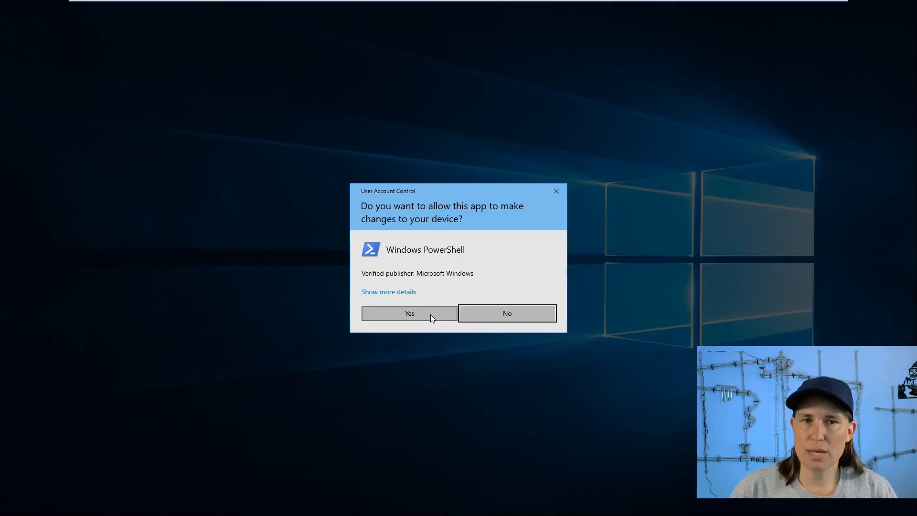
click(409, 313)
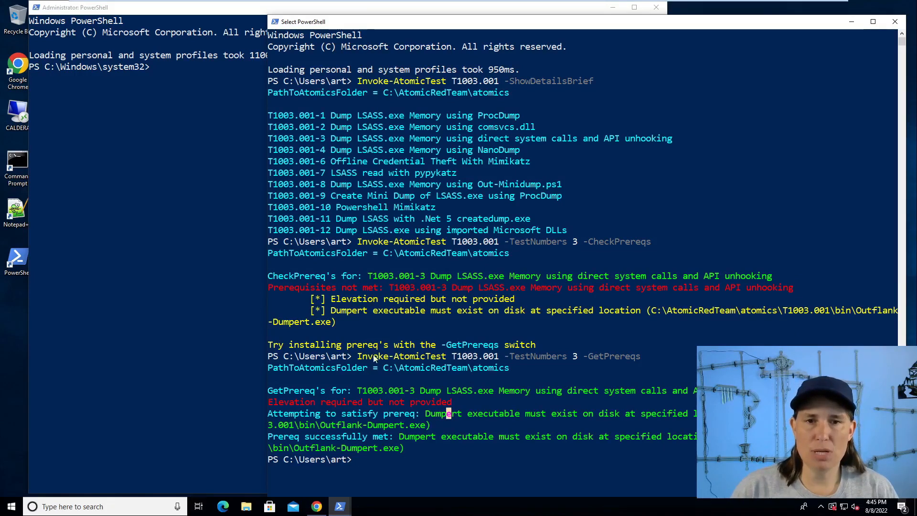
drag(357, 355, 573, 356)
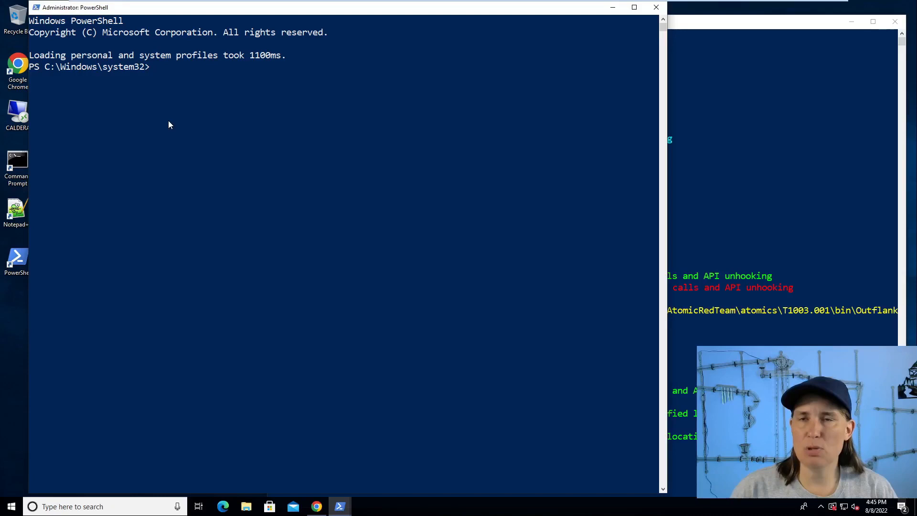
text(Invoke-AtomicTest T1003.001 -TestNumbers 3)
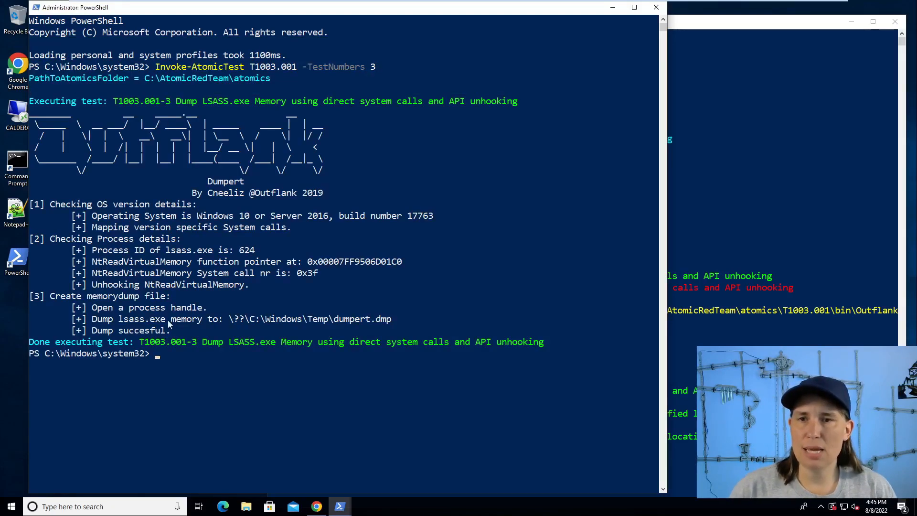
mouse_move(192, 320)
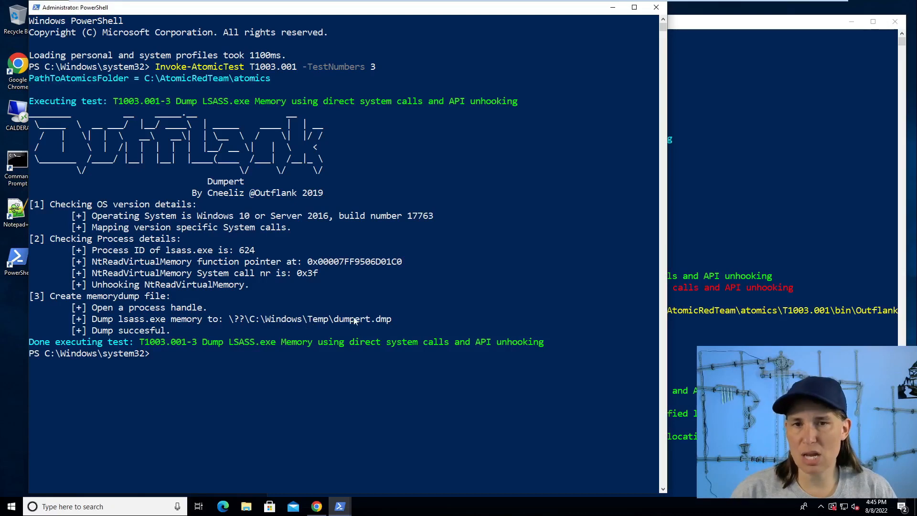
mouse_move(396, 325)
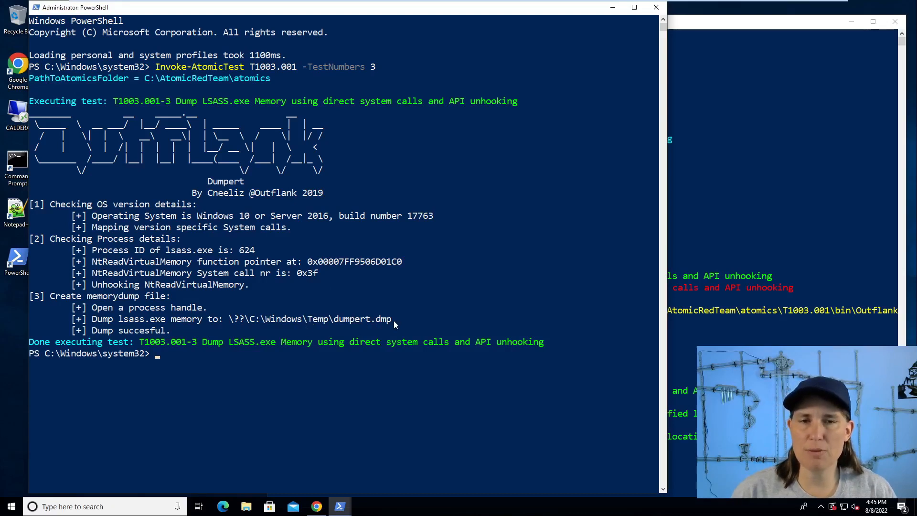
mouse_move(402, 287)
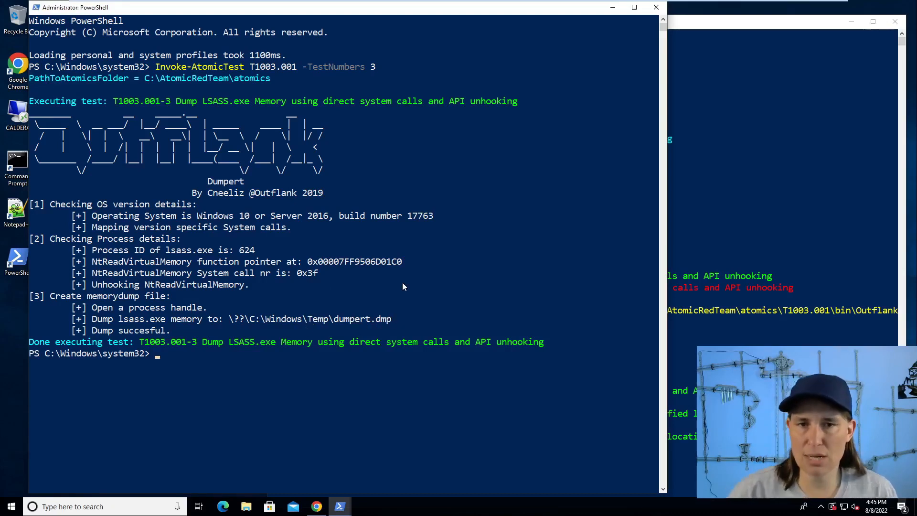
mouse_move(321, 322)
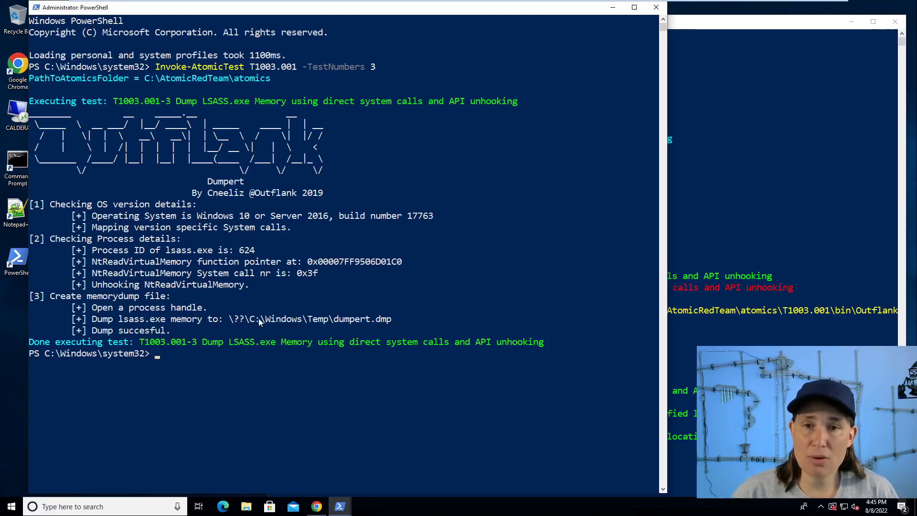
mouse_move(344, 323)
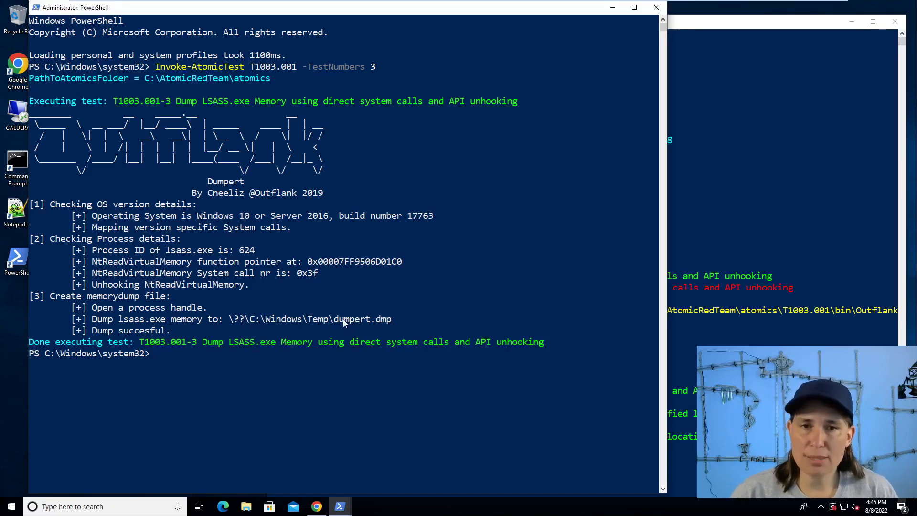
mouse_move(371, 323)
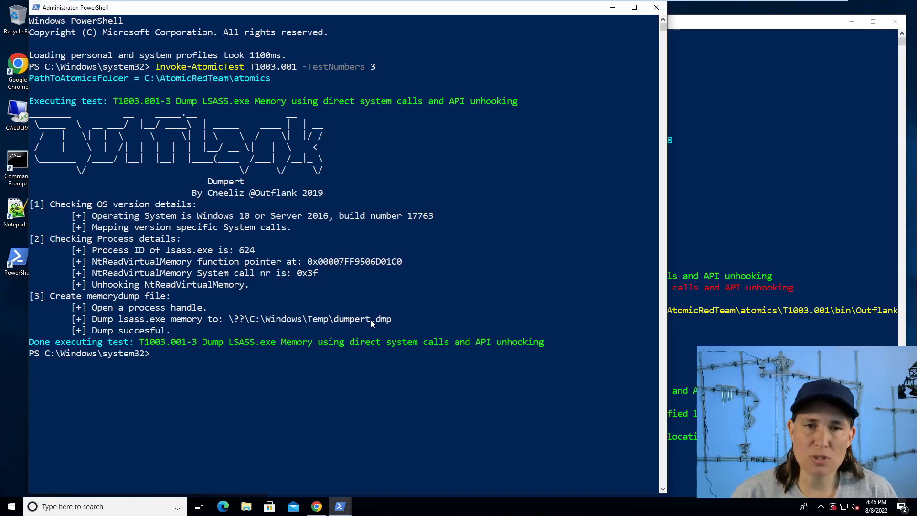
mouse_move(332, 387)
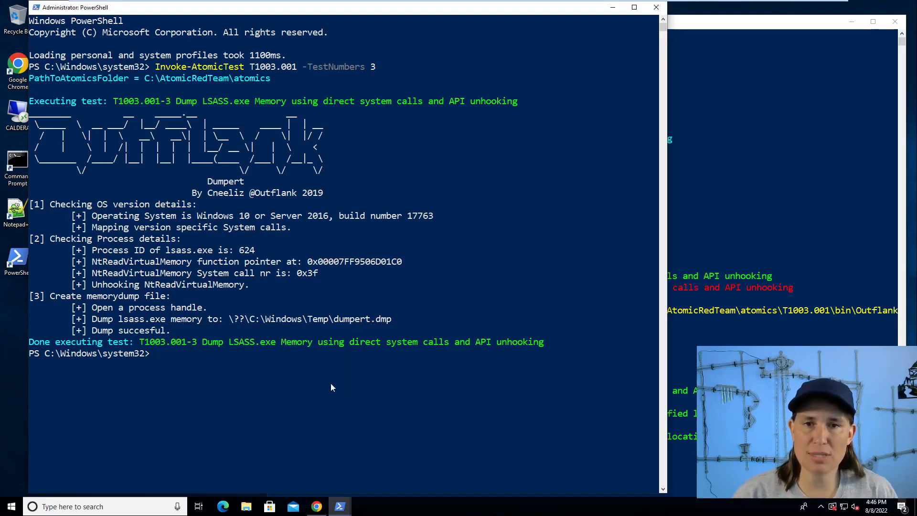
mouse_move(327, 383)
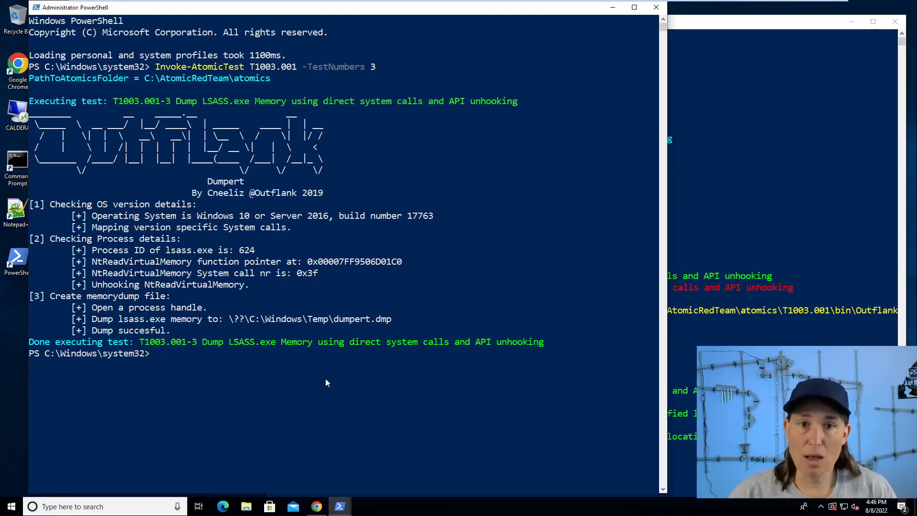
mouse_move(300, 365)
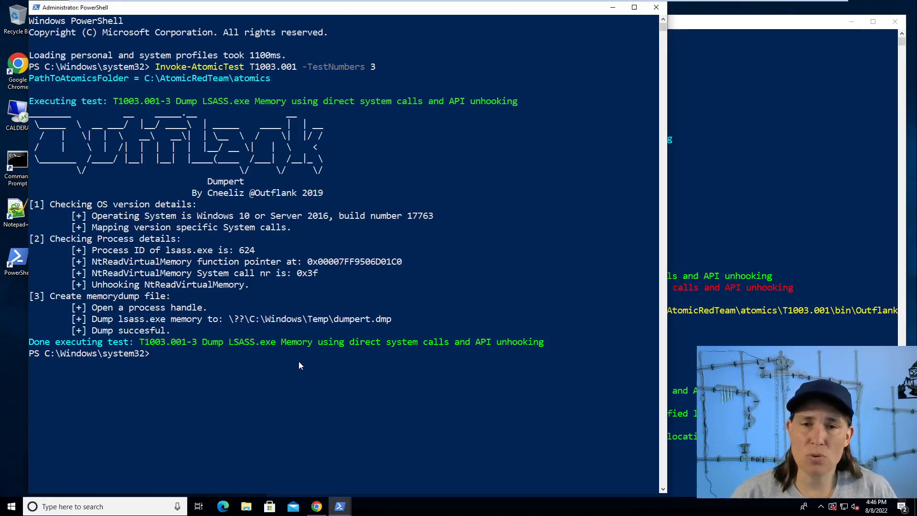
click(300, 354)
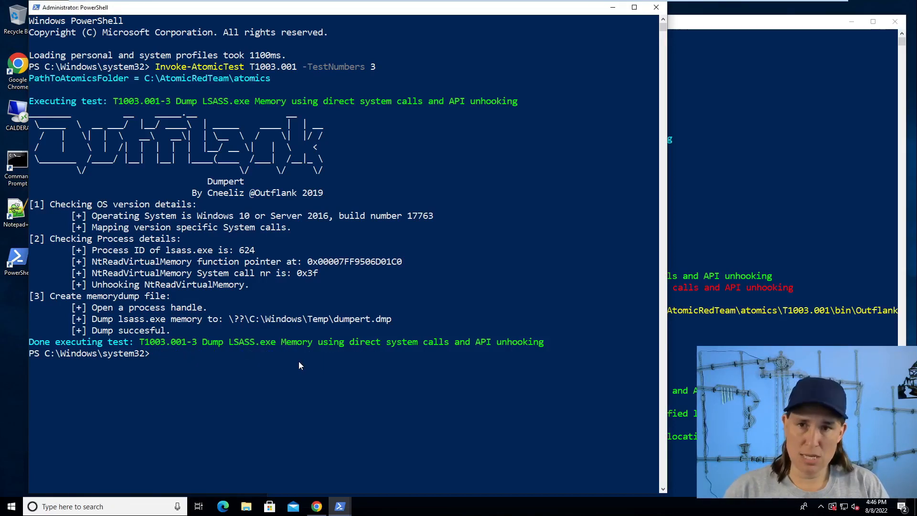
Disable Defender real-time monitoring and list the twelve T1003.001 atomic tests briefly
text(set-mppr)
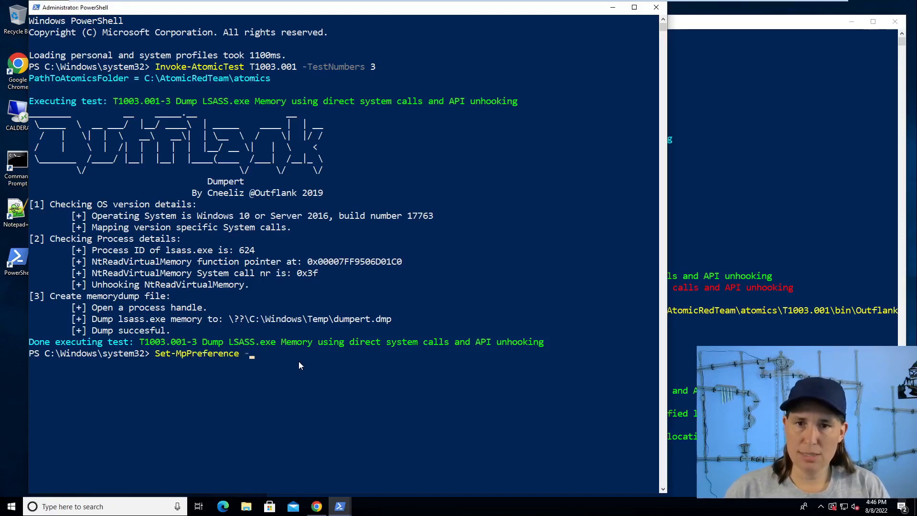
text(-disable)
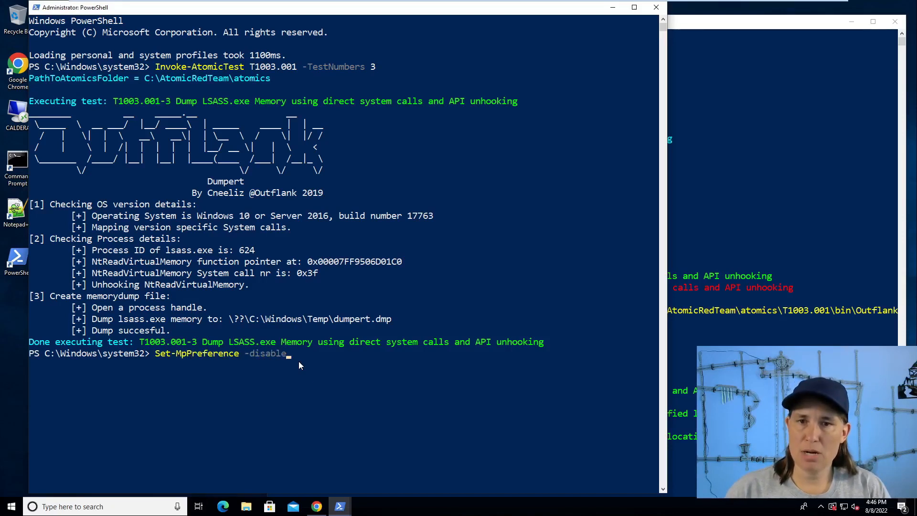
text(real)
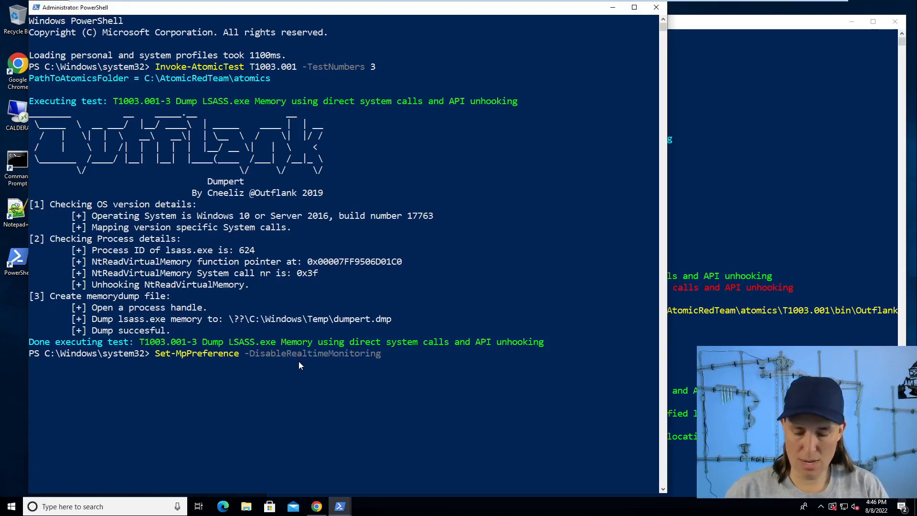
text($true)
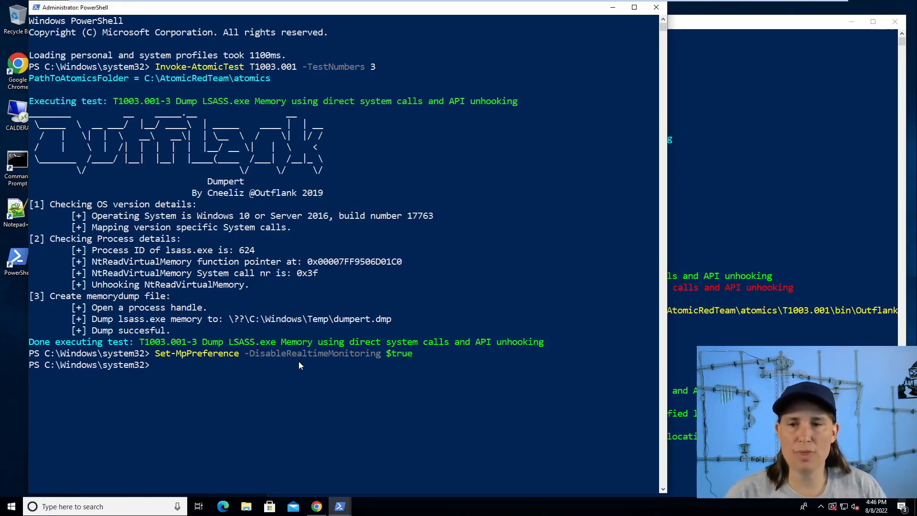
text(Invoke-AtomicTest T1003.001 -ShowDetailsBrief)
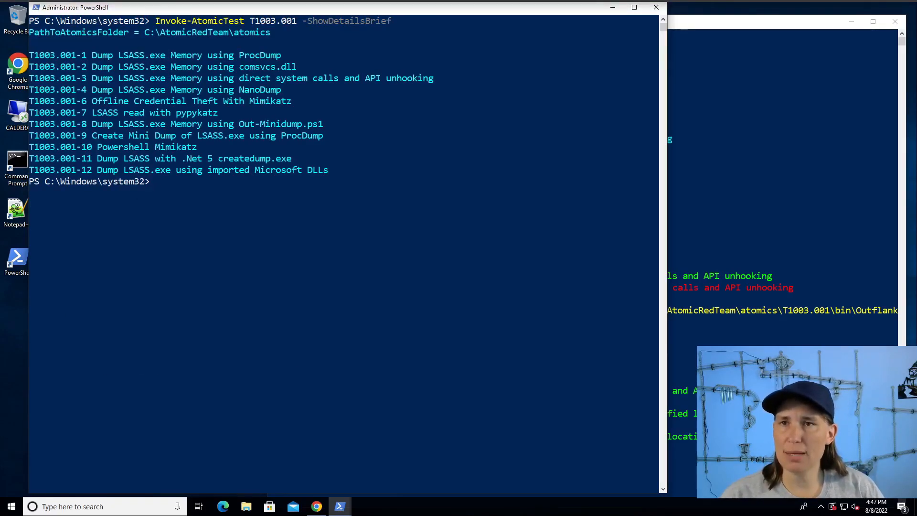
Check prerequisites for atomic test T1003.001 number 6 with -GetPrereqs
text(Invoke-AtomicTest T1003.001 -ShowDetailsBrief)
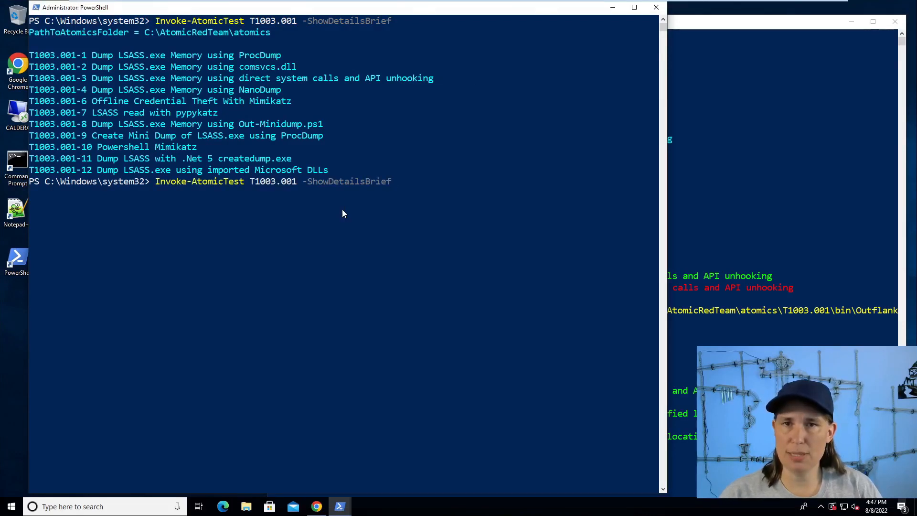
key(BackSpace)
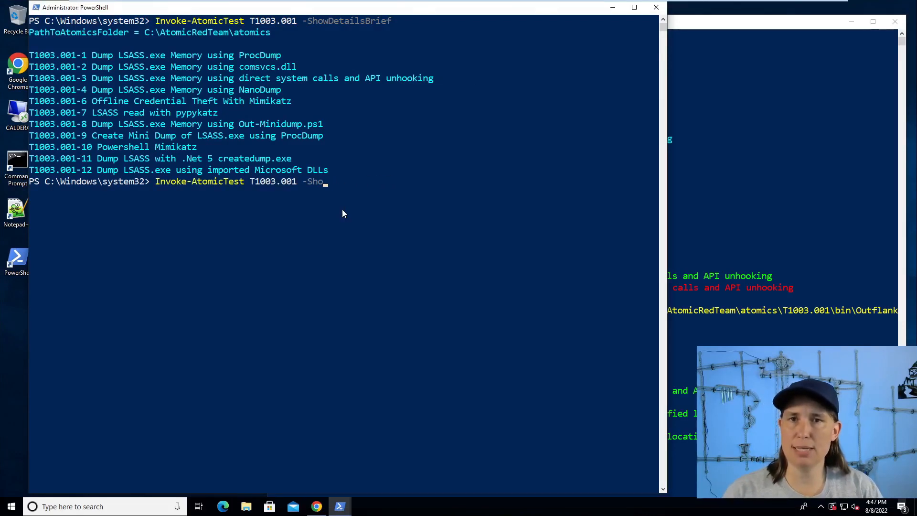
text(-testNumbers 6)
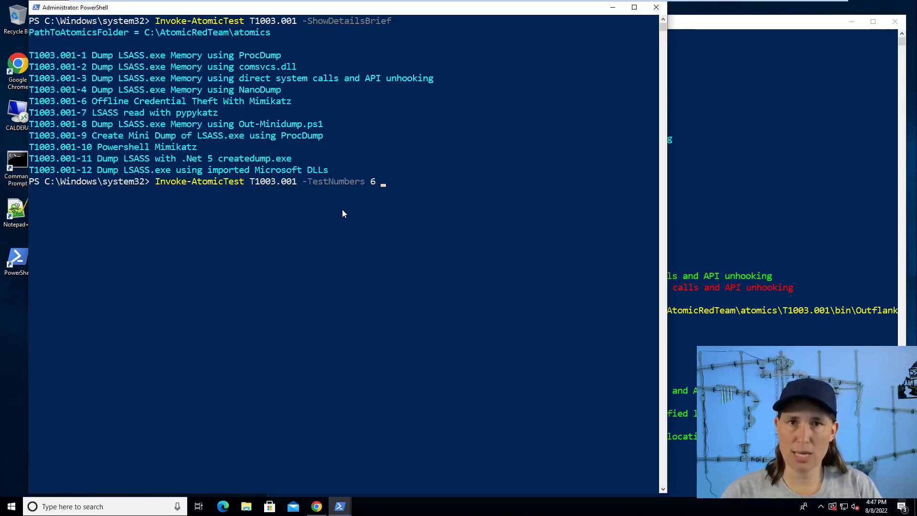
text(-get)
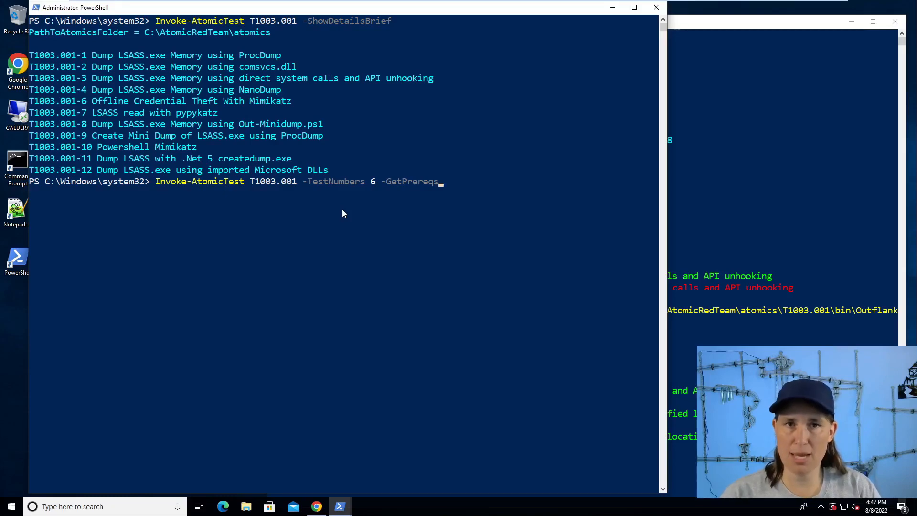
key(enter)
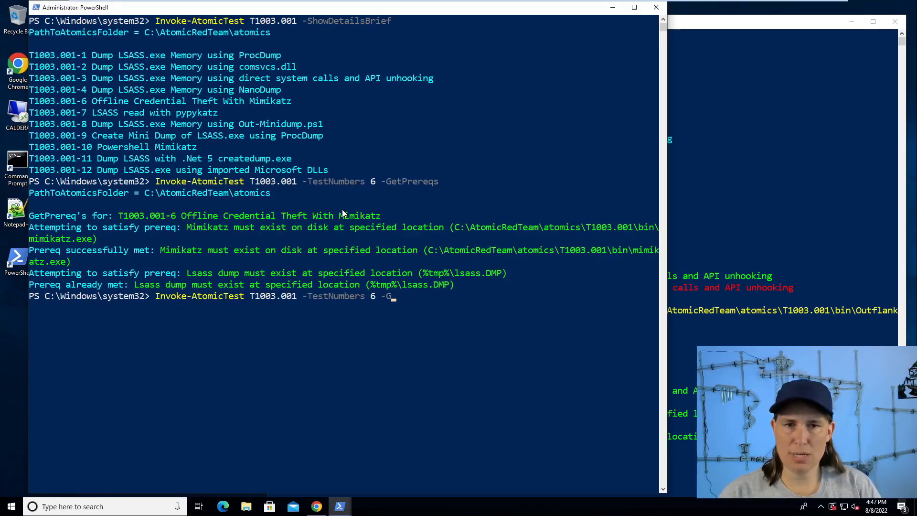
Run test 6 with c:\windows\temp\dumpert.dmp as the dump and the default Mimikatz path
key(Backspace)
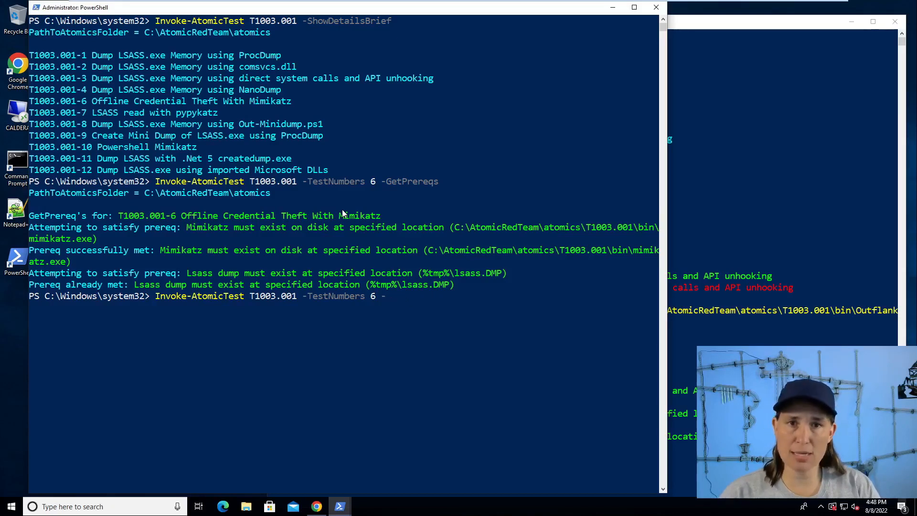
text(PromptForInputArgs)
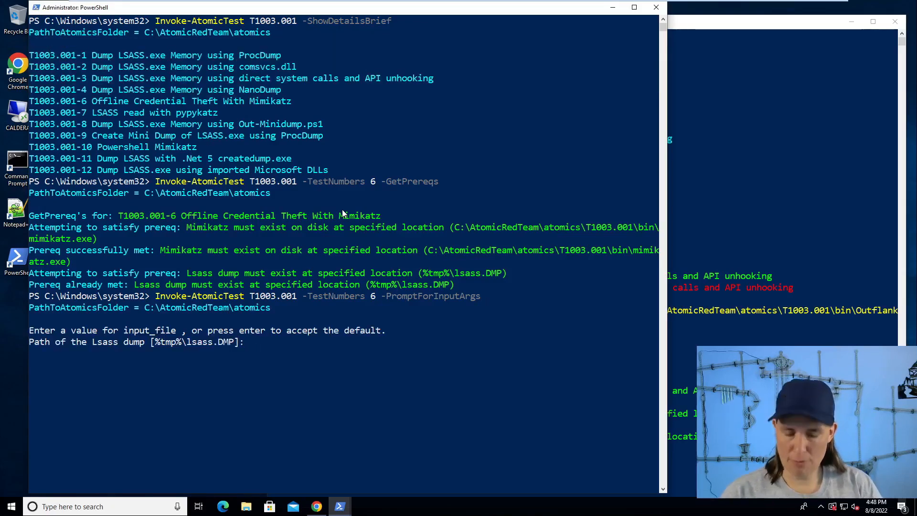
text(c:\)
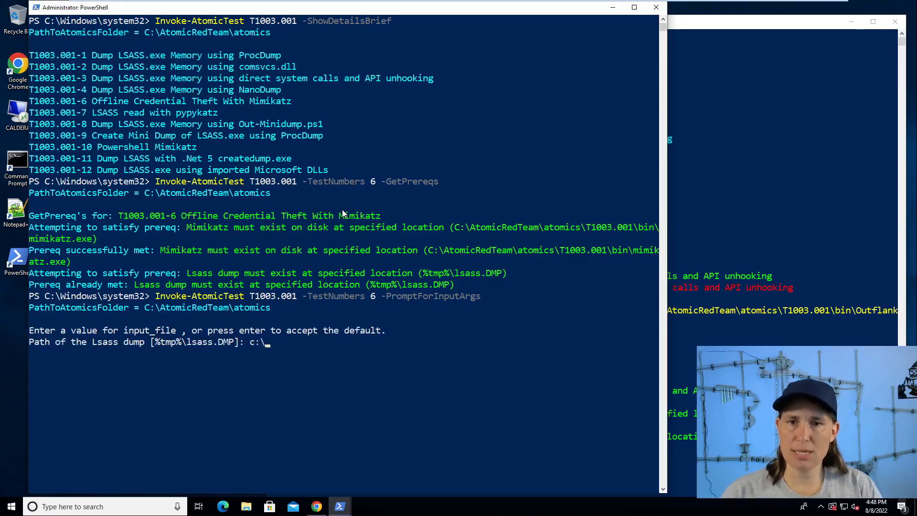
text(windows\tem)
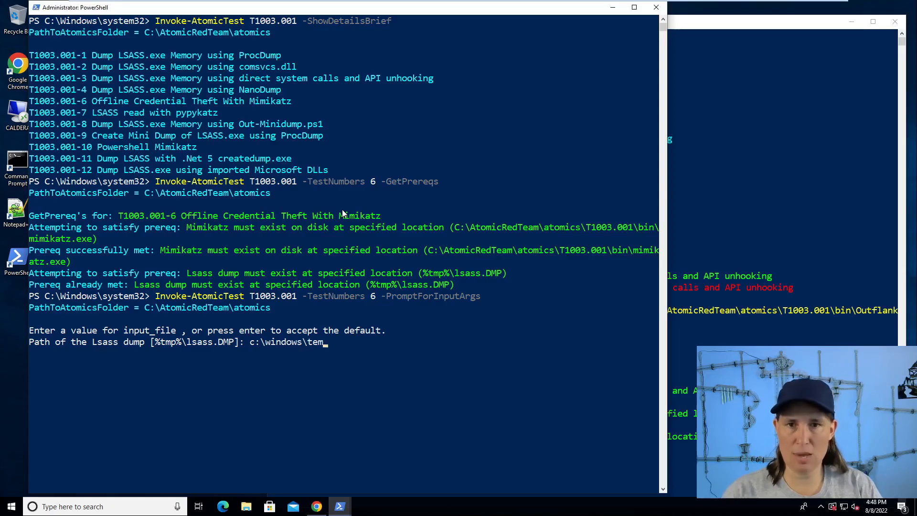
text(p\dum)
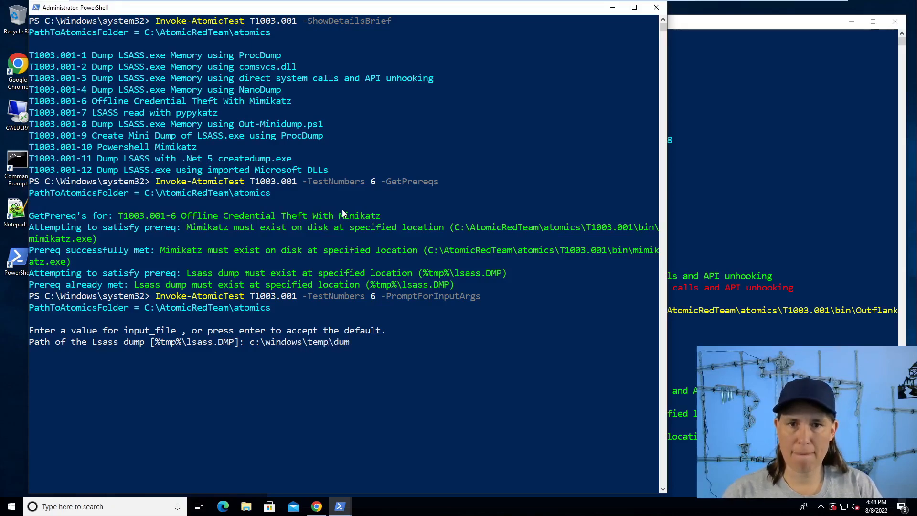
text(pert.)
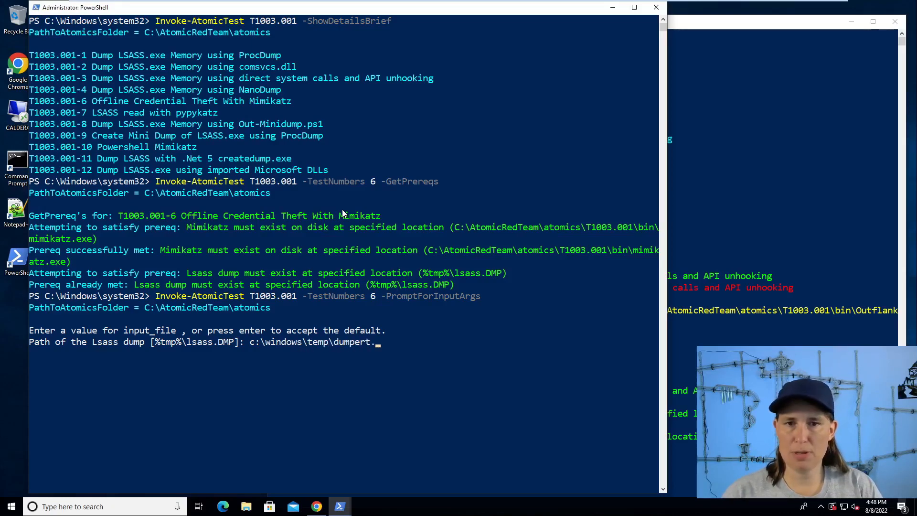
key(enter)
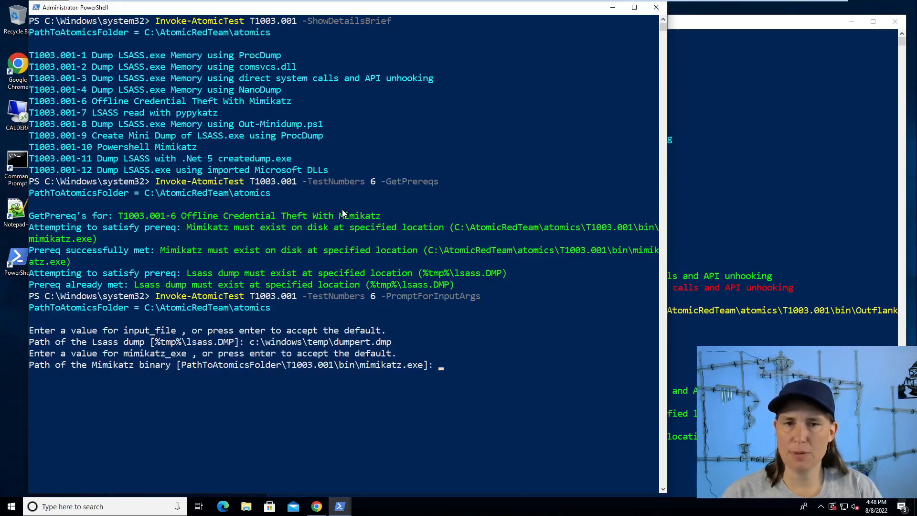
key(enter)
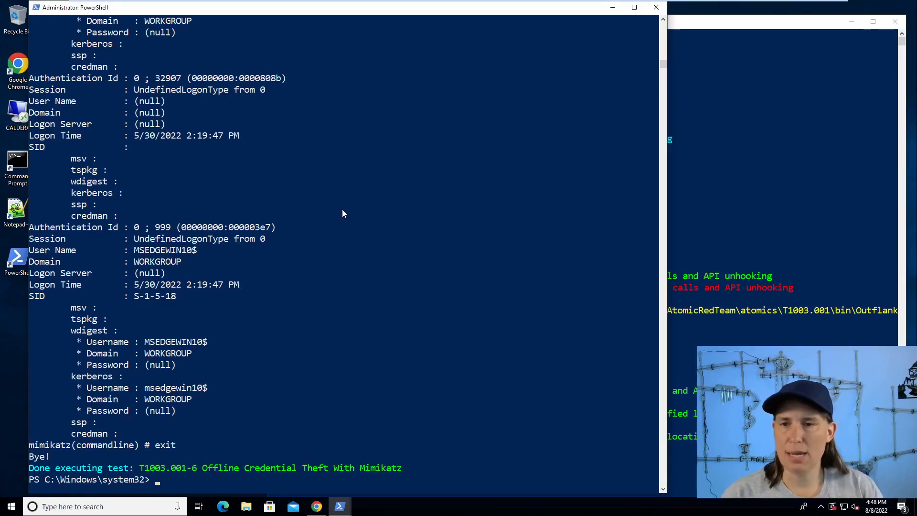
Scroll the Mimikatz output and select the interactive logon's NTLM hash under Primary msv
scroll(down, 3)
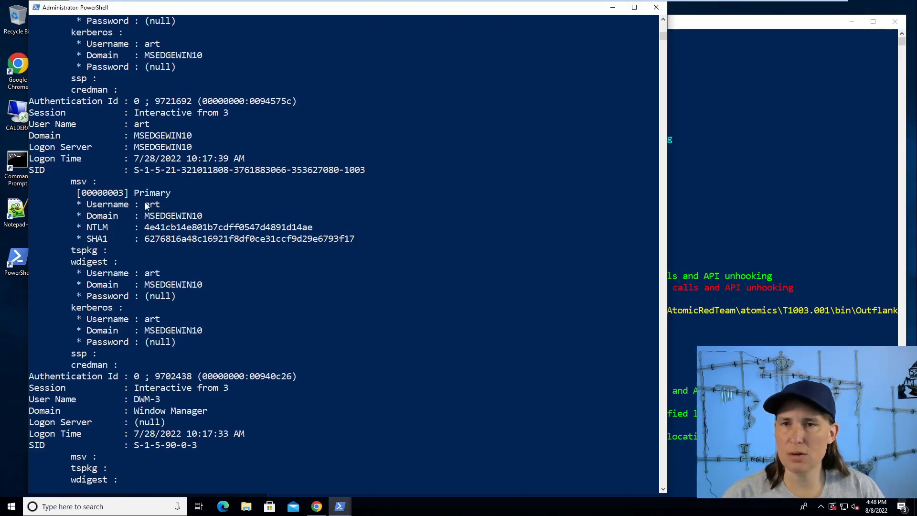
double_click(151, 204)
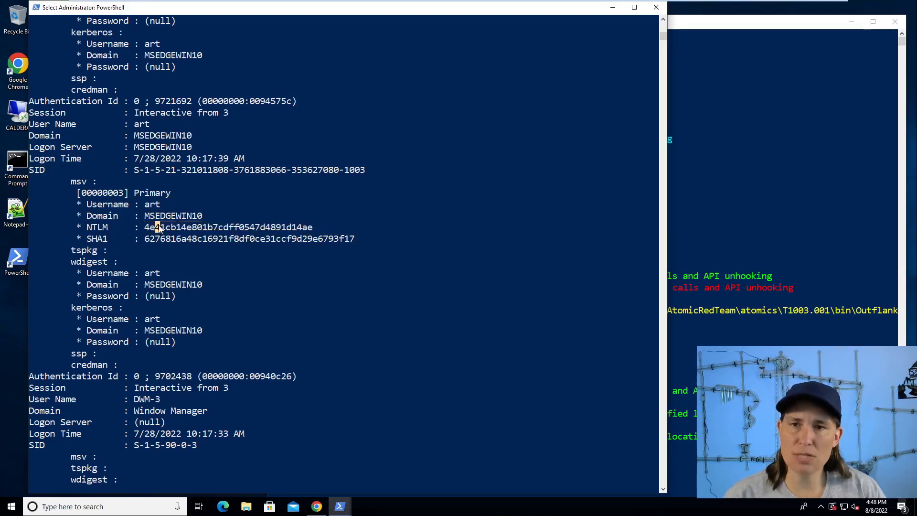
double_click(228, 227)
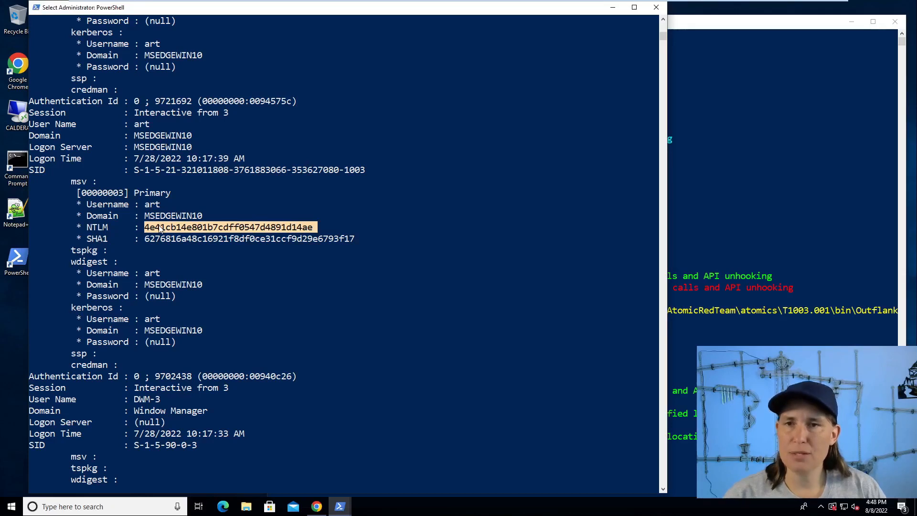
mouse_move(161, 230)
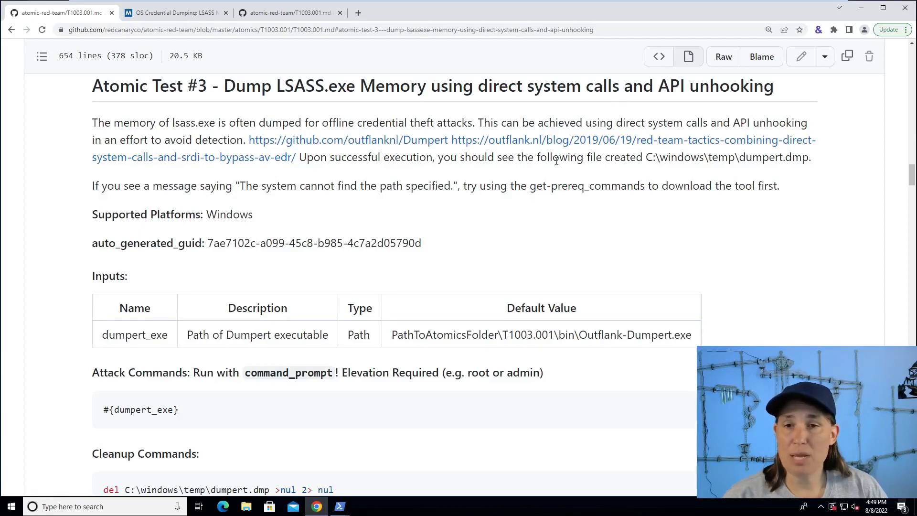
mouse_move(430, 209)
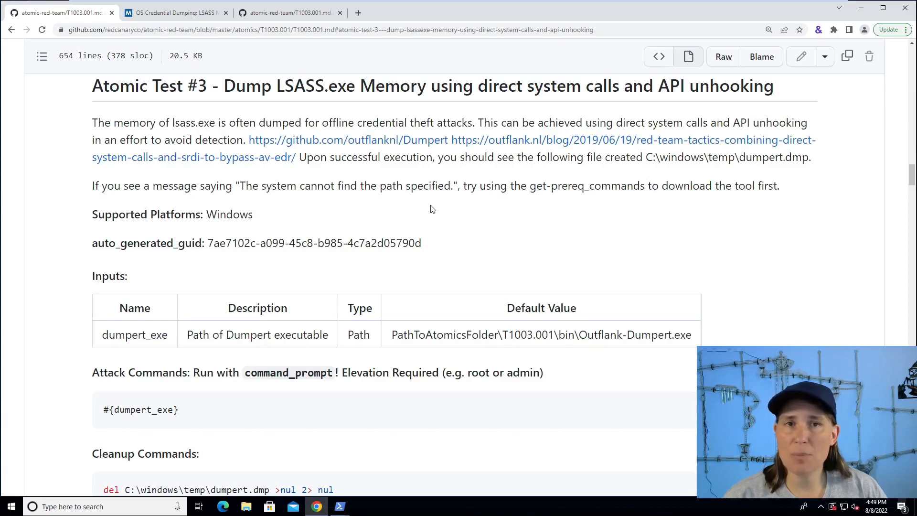